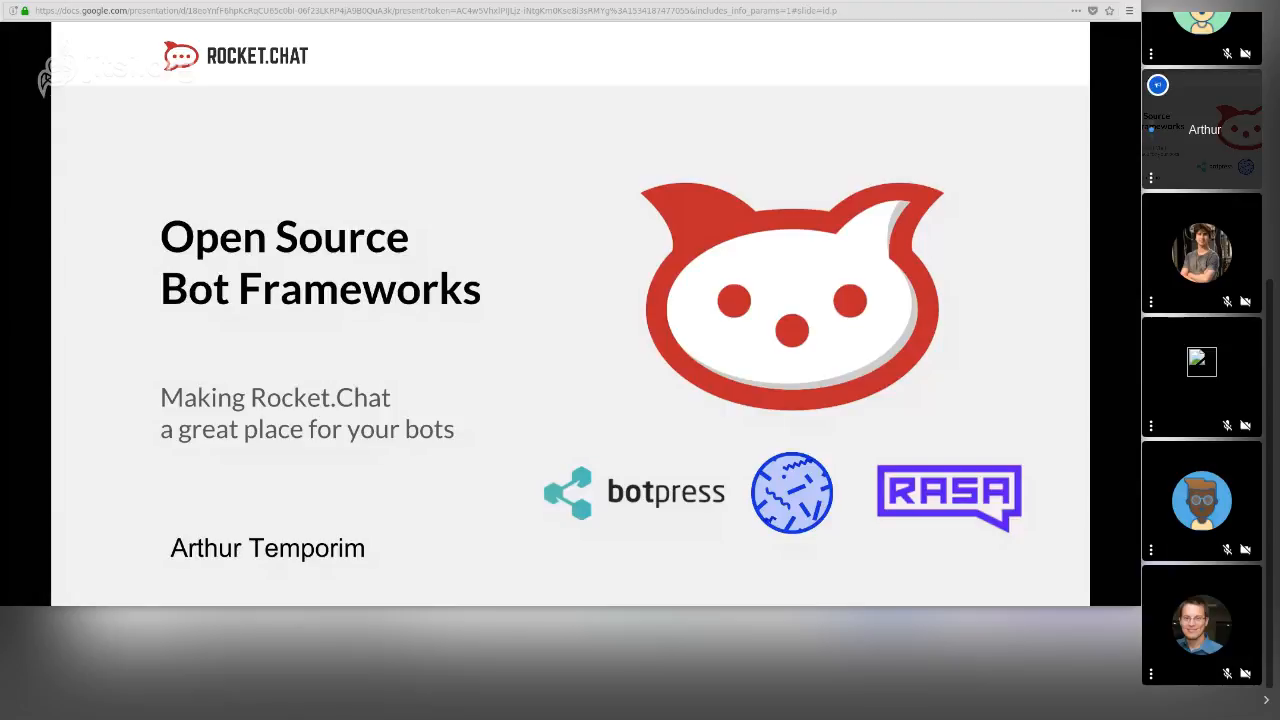
mouse_move(665, 170)
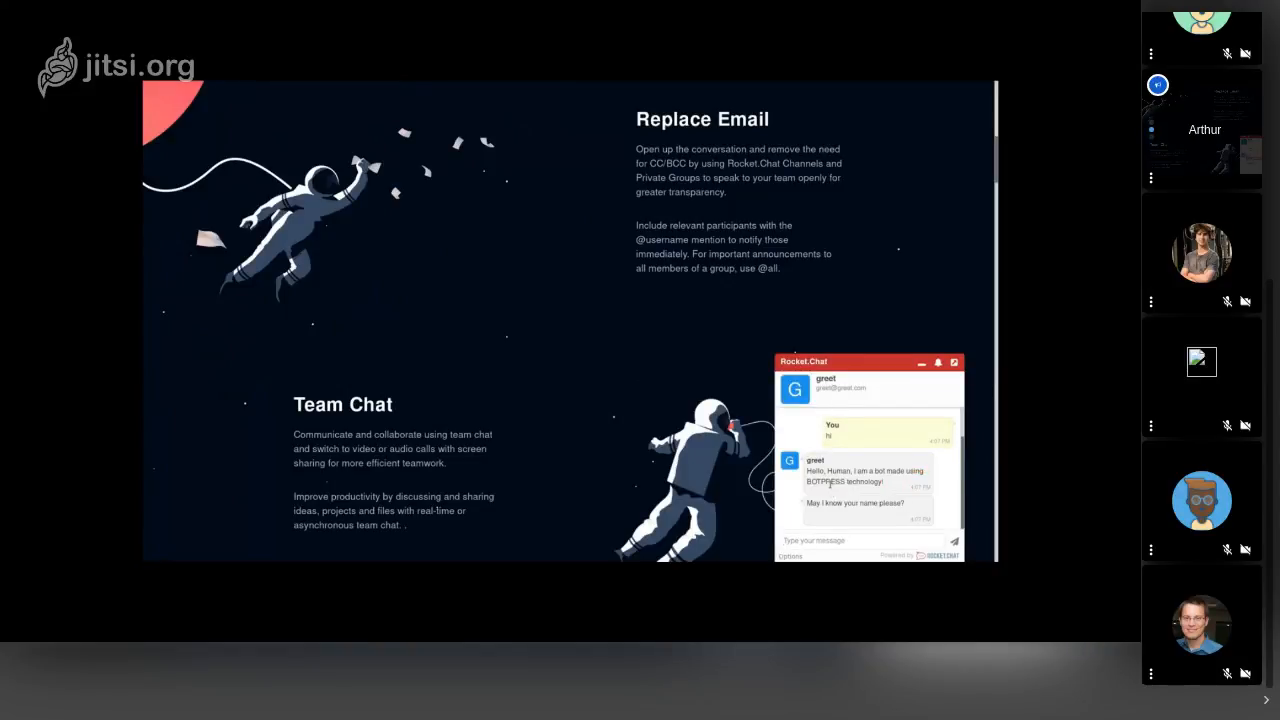
- Give the greet bot the name 'Arthur' and reply 'hi.' in the livechat widget
type("Arthur")
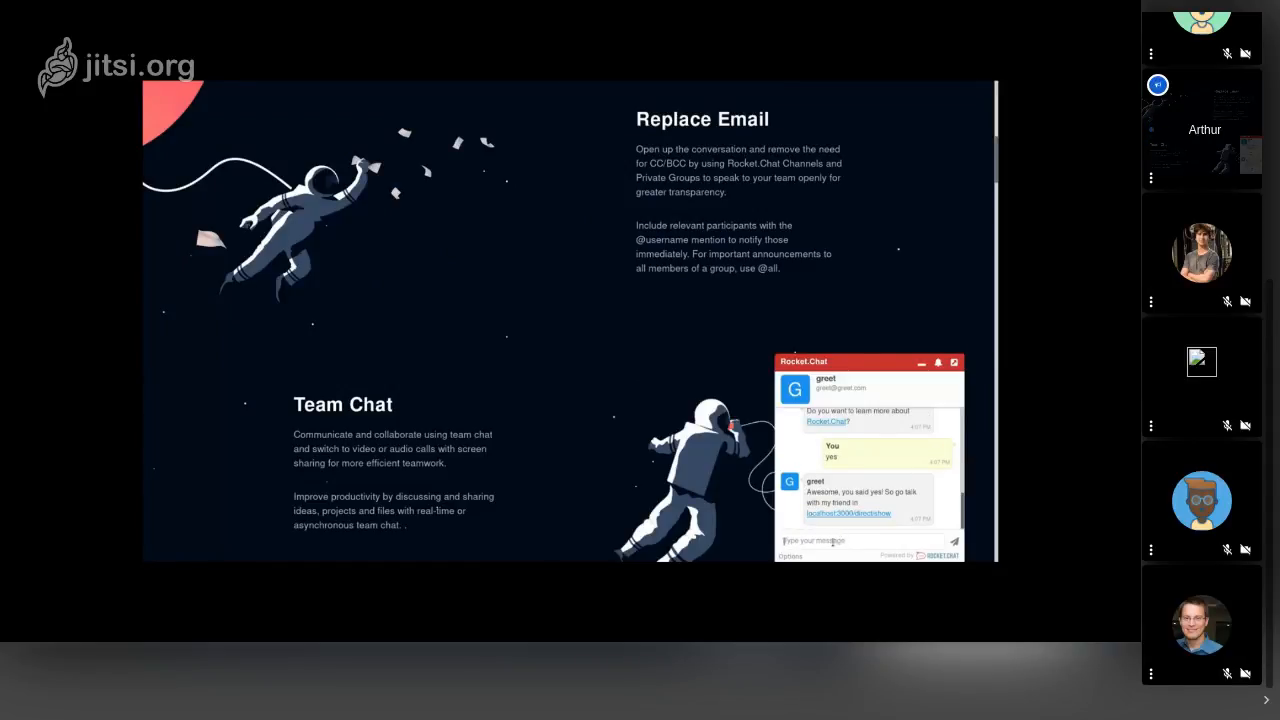
type("hi.")
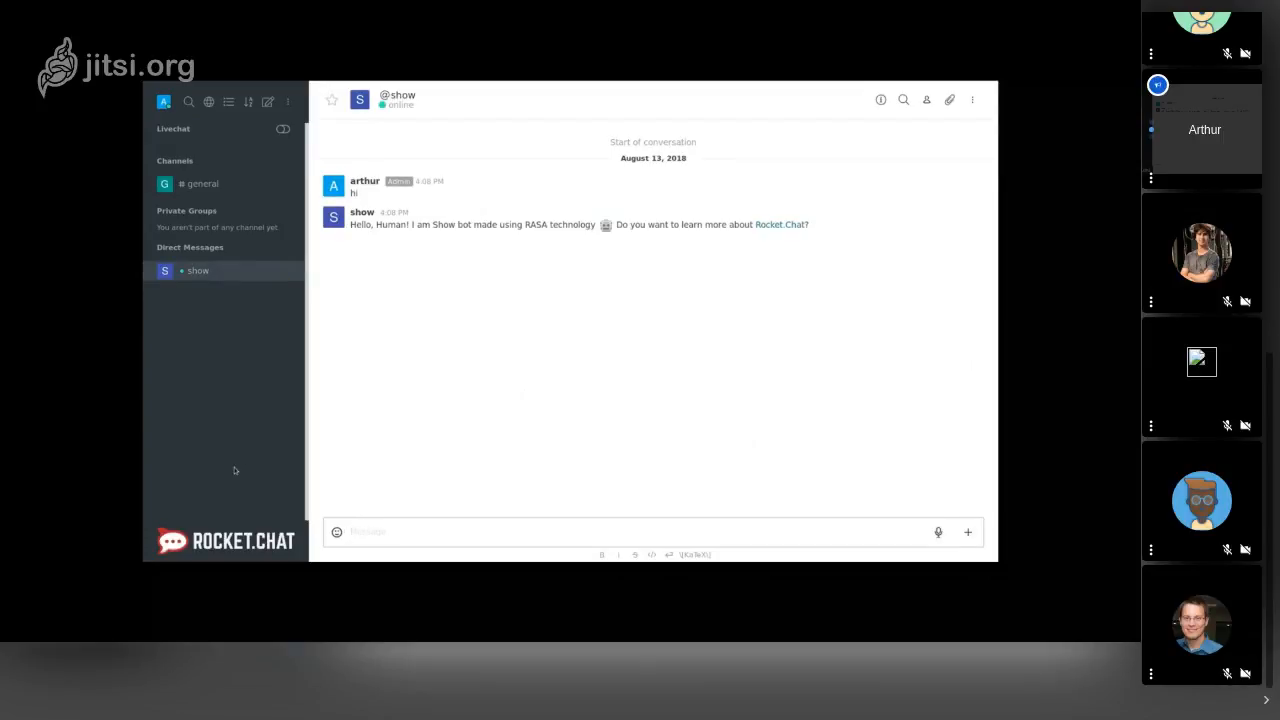
- Send 'yes' to the show bot and focus the message box for another reply
type("y")
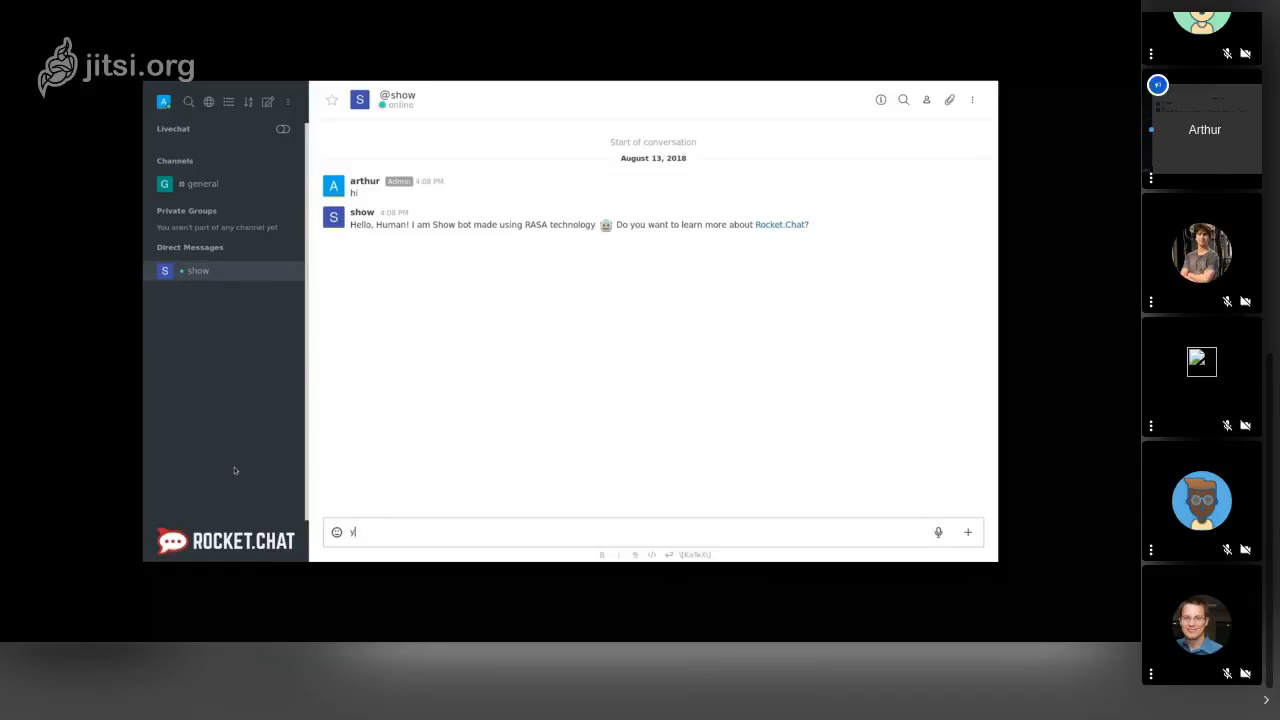
type("es")
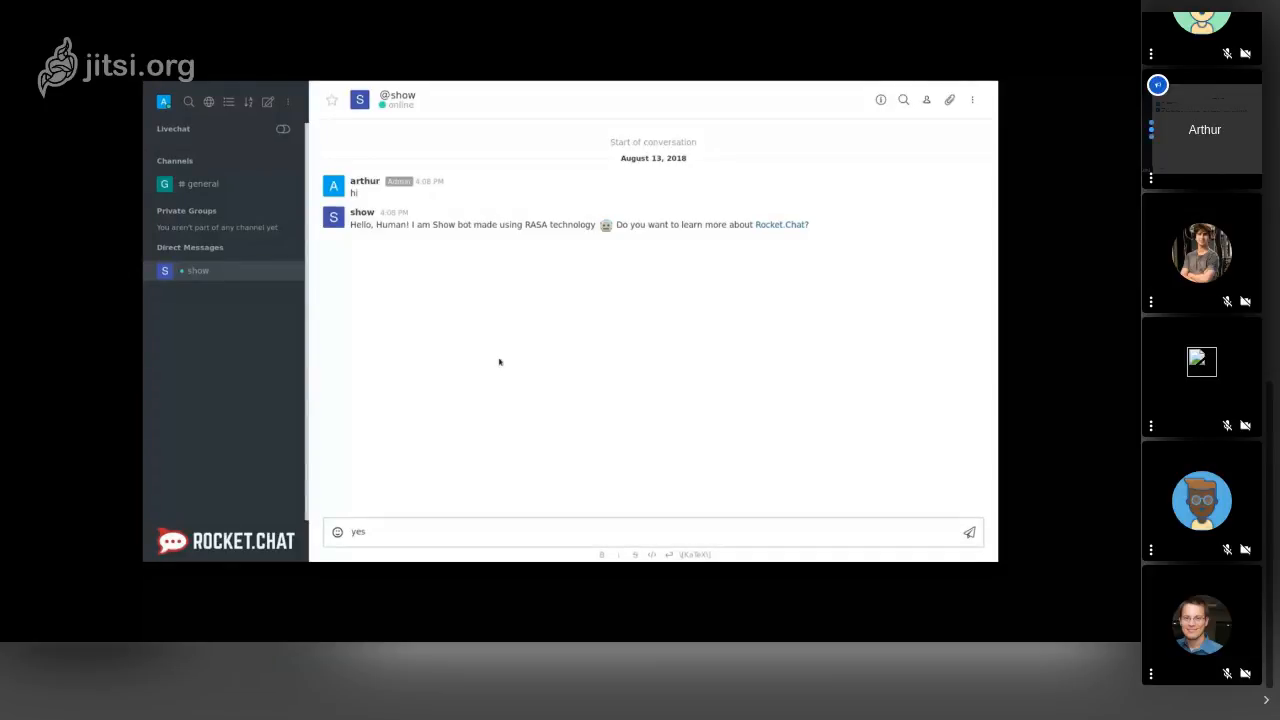
key("enter")
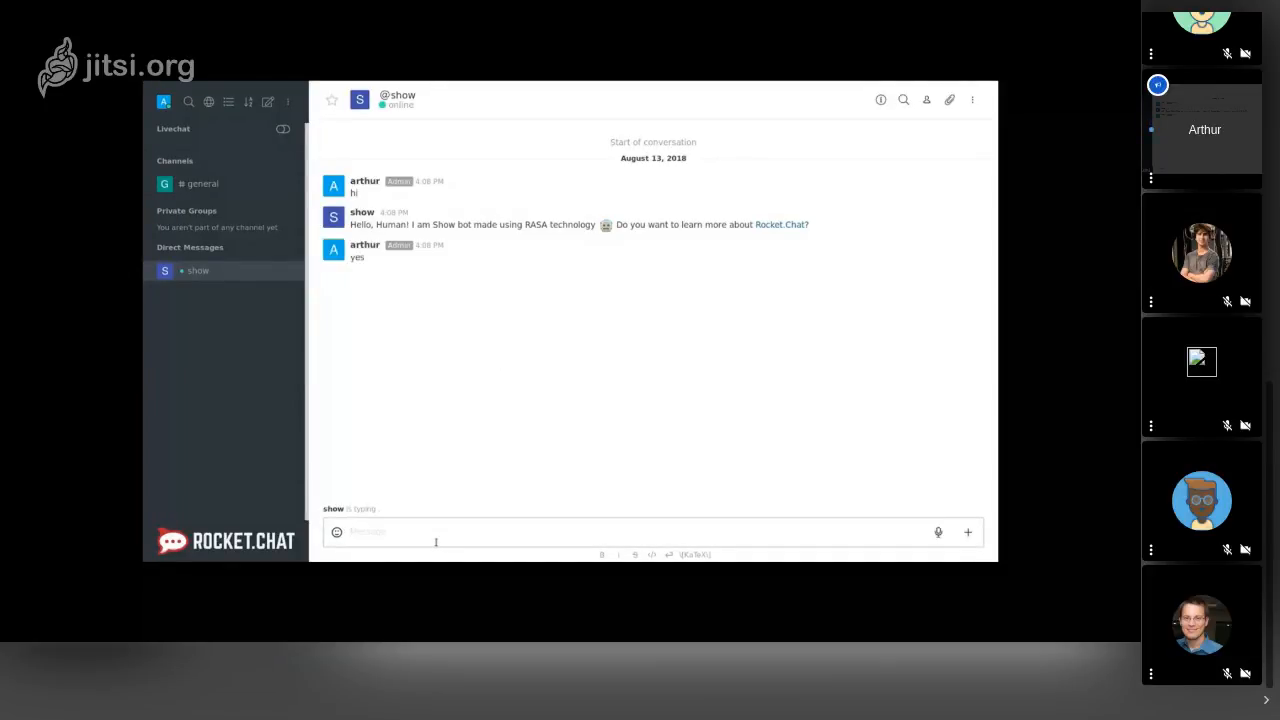
left_click(650, 531)
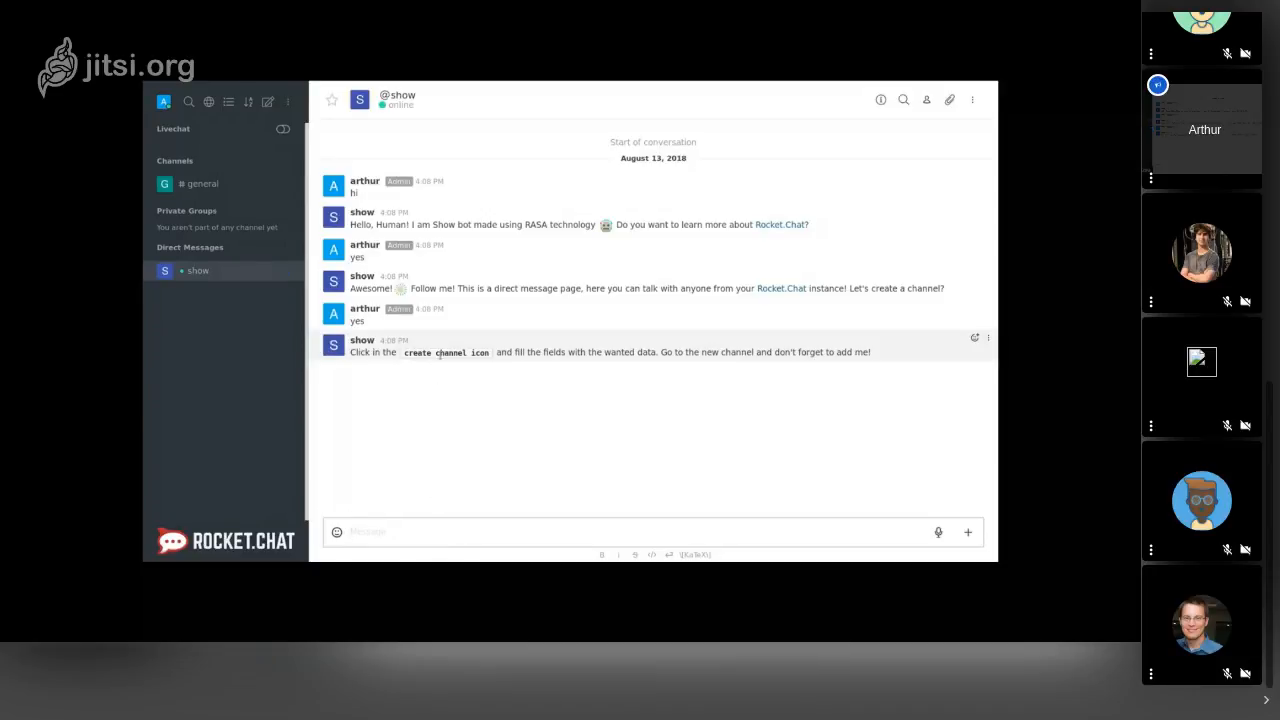
mouse_move(254, 126)
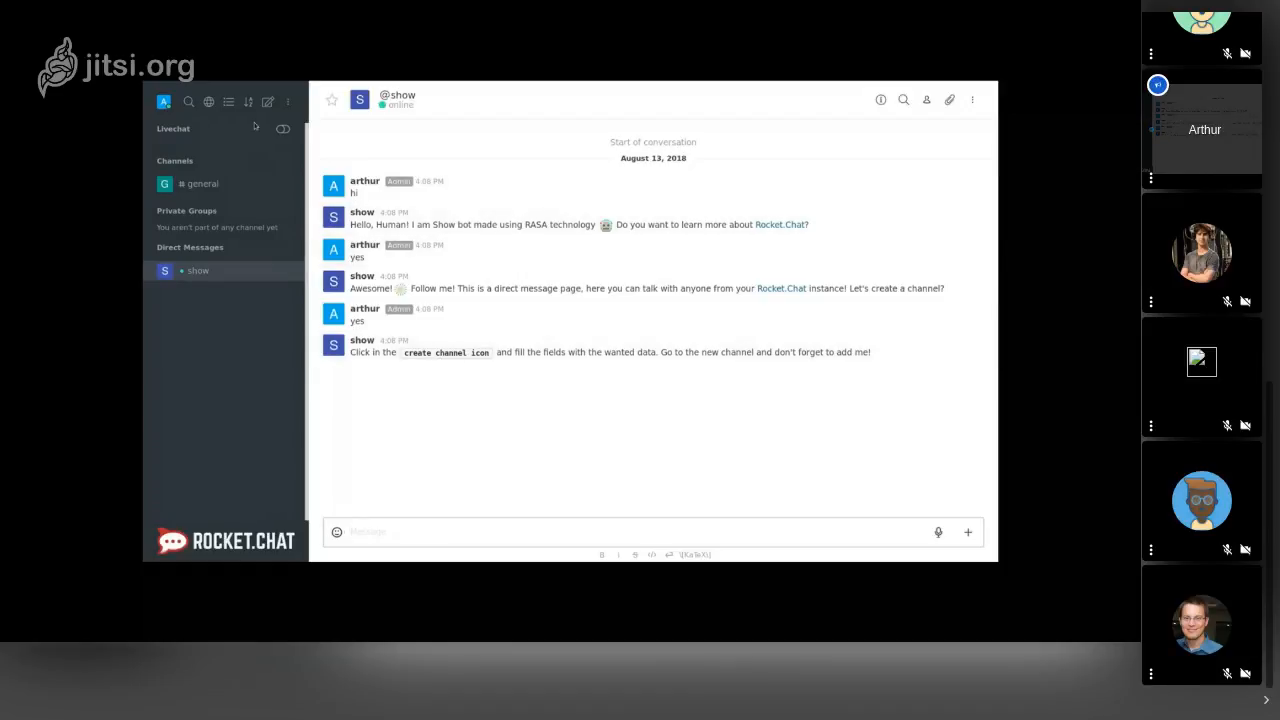
mouse_move(267, 101)
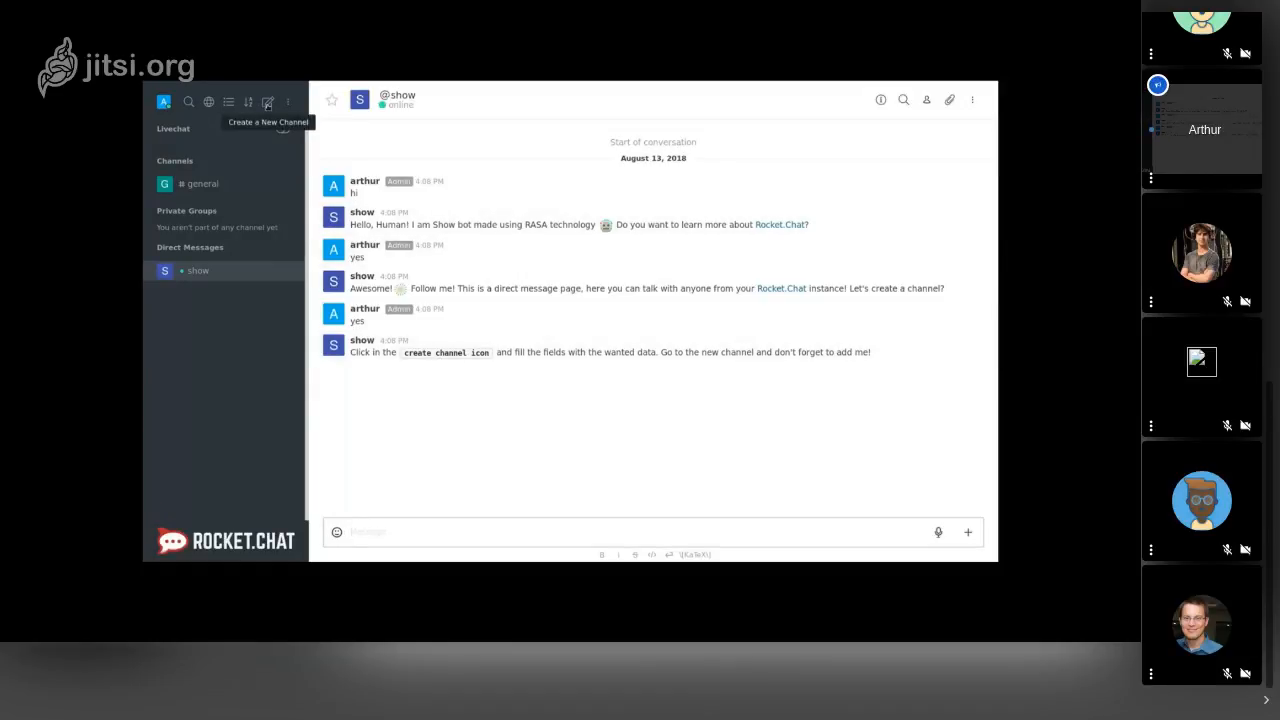
- Create a channel named newchannel with the show bot invited
left_click(268, 101)
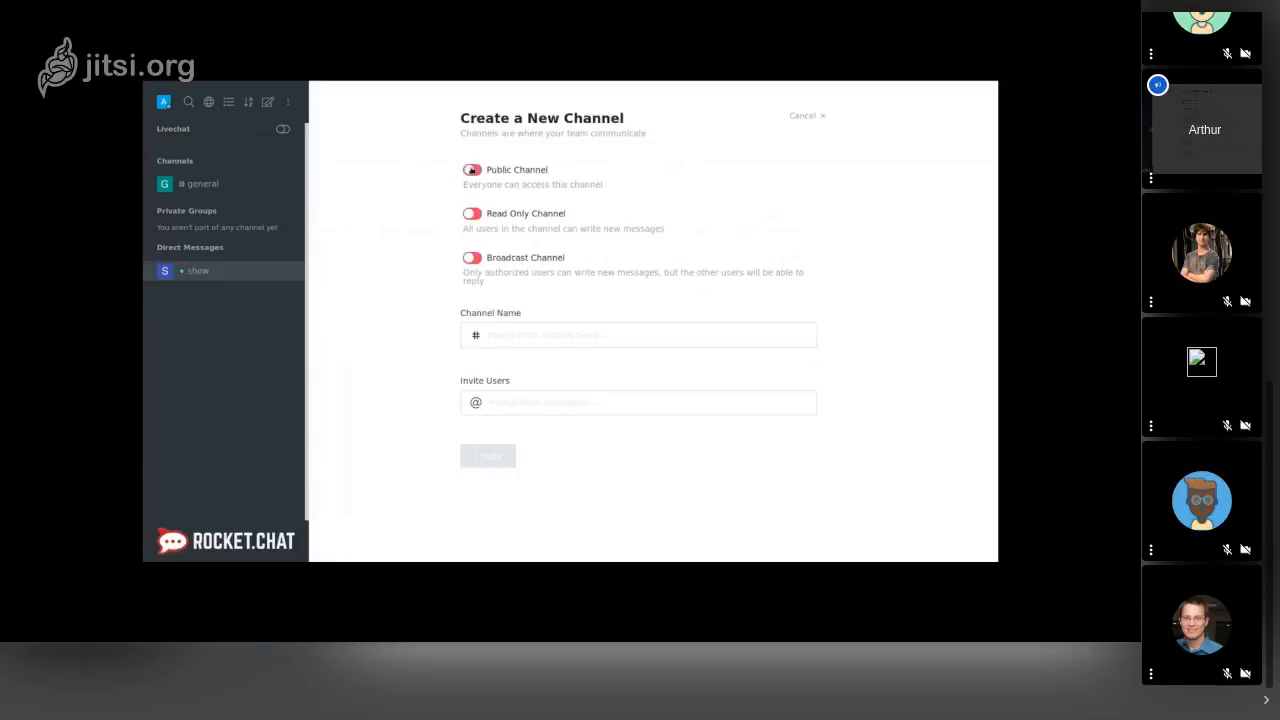
type("newchannel")
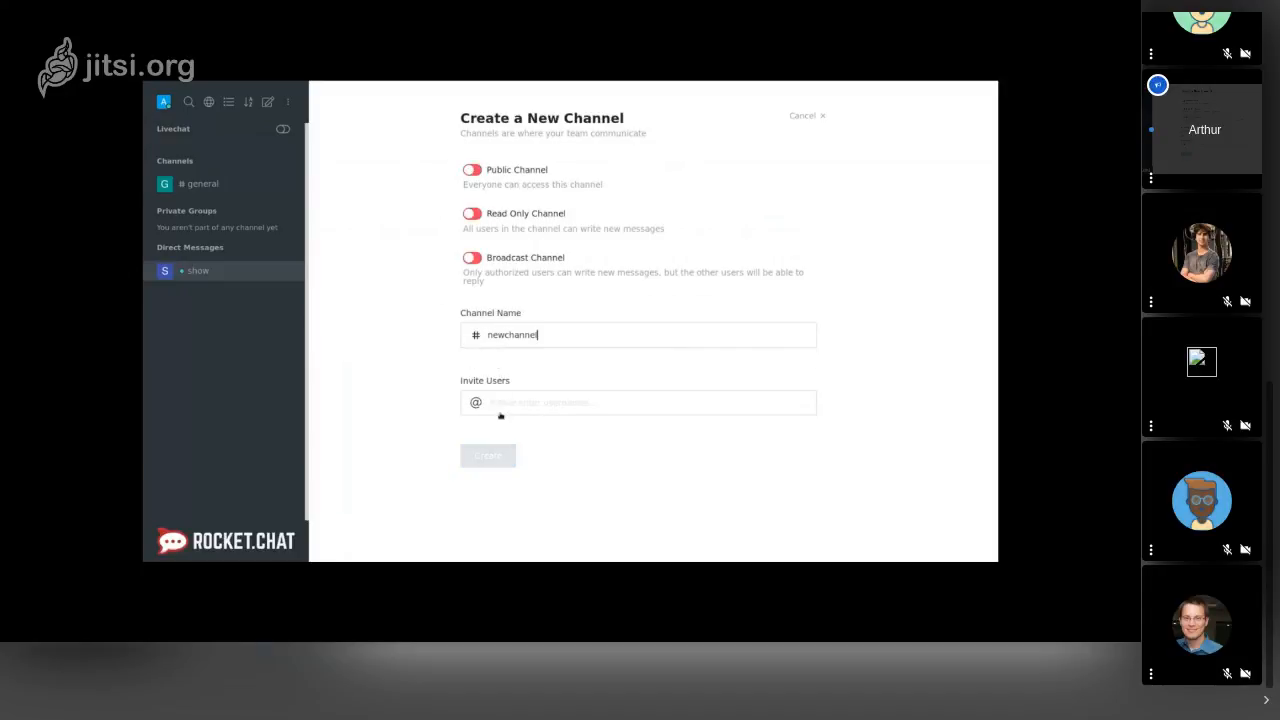
type("show")
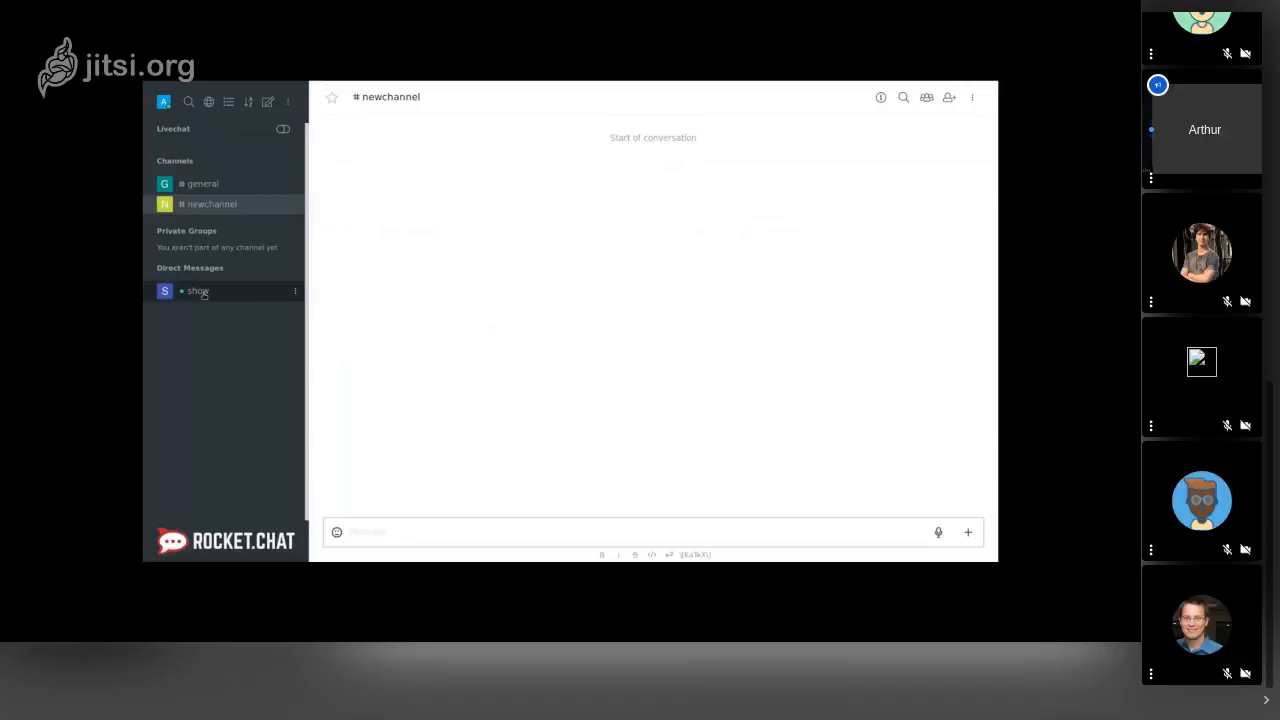
left_click(197, 291)
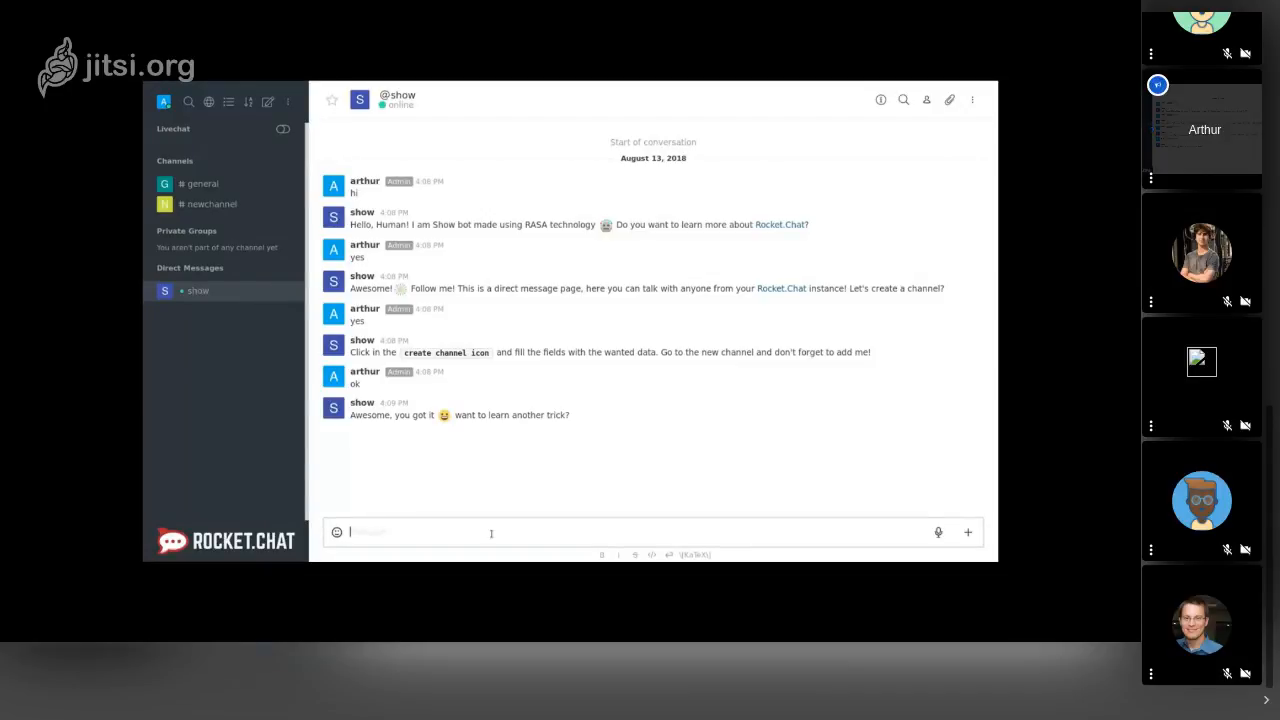
type("no")
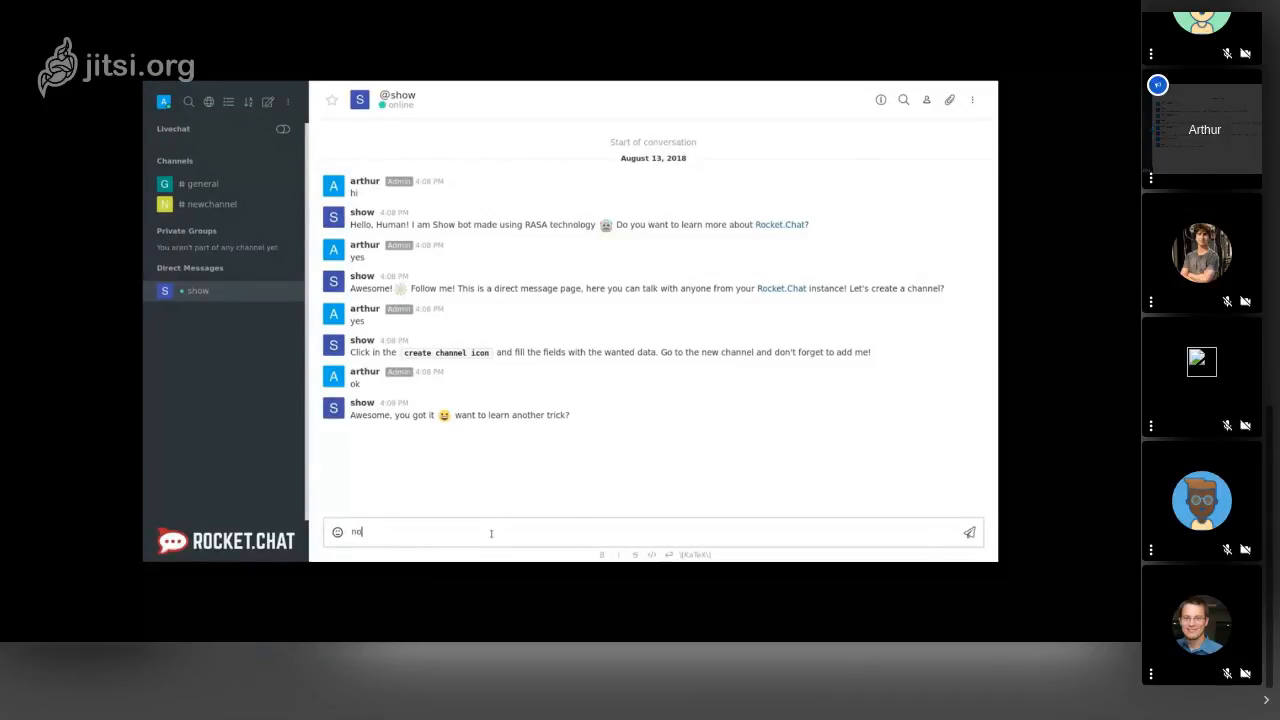
key("enter")
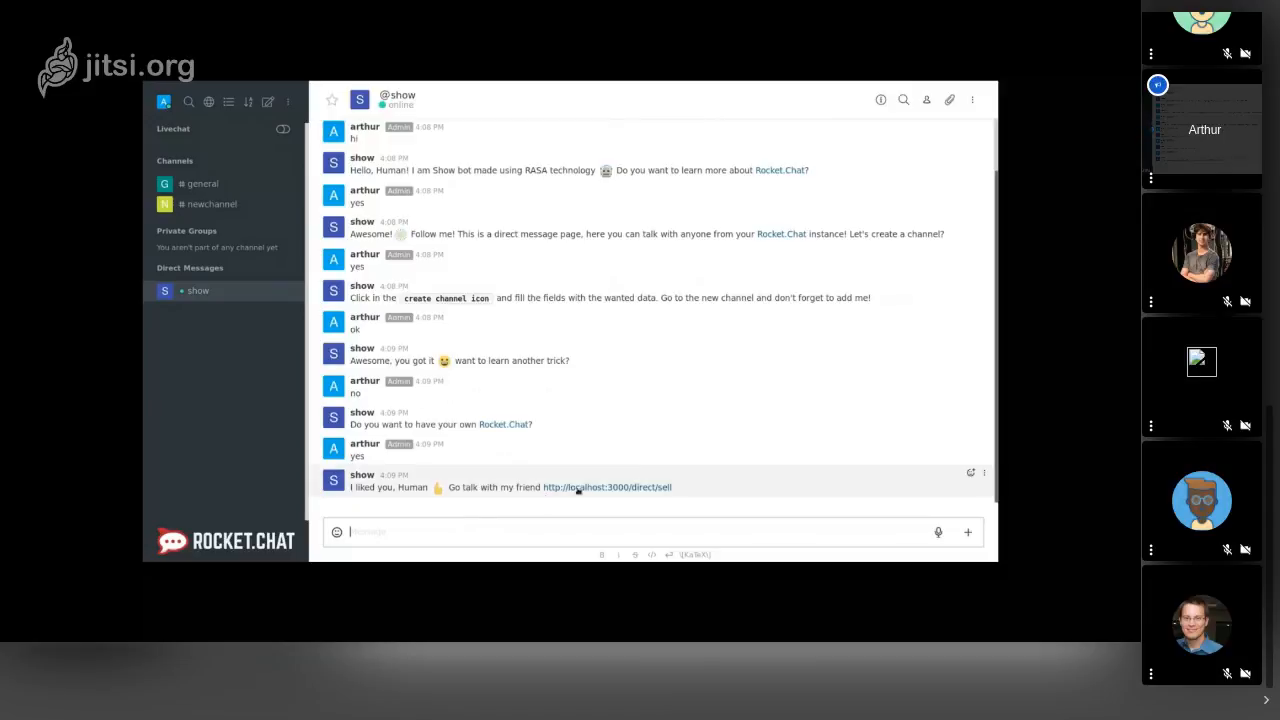
- Follow the link to the sell bot and answer hi, less and good for its sales report
left_click(607, 487)
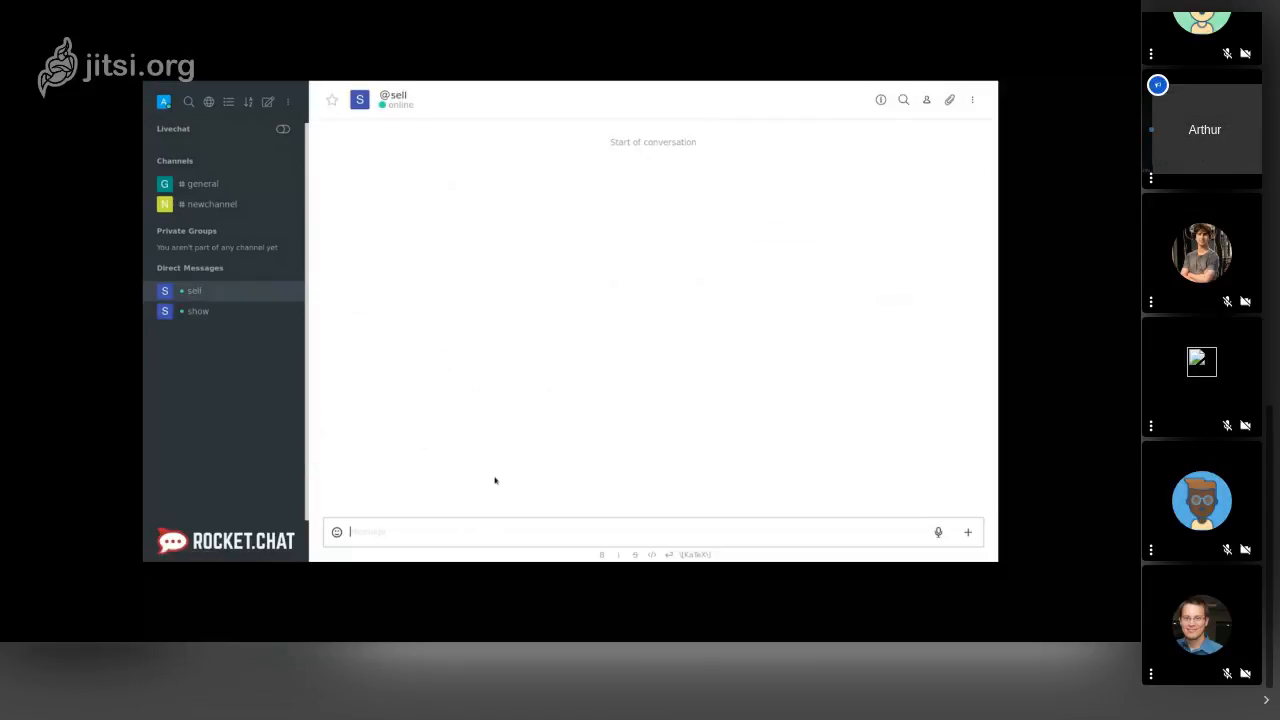
type("hi")
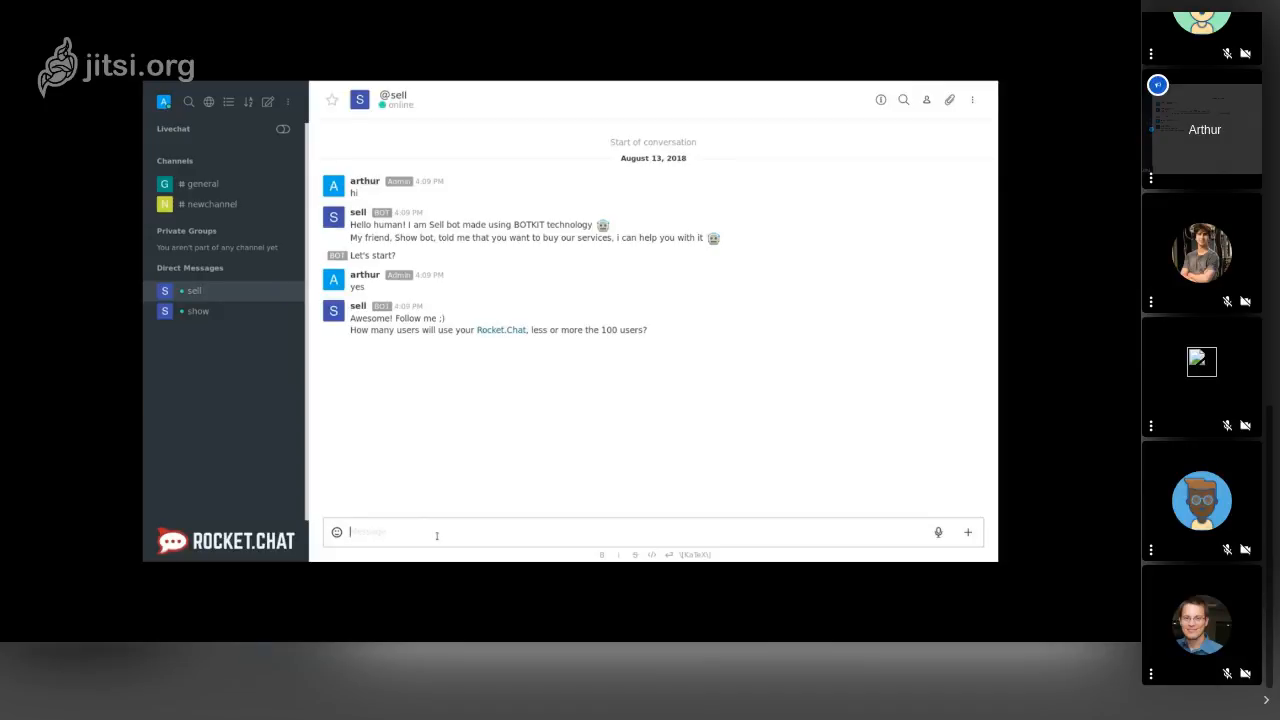
type("less")
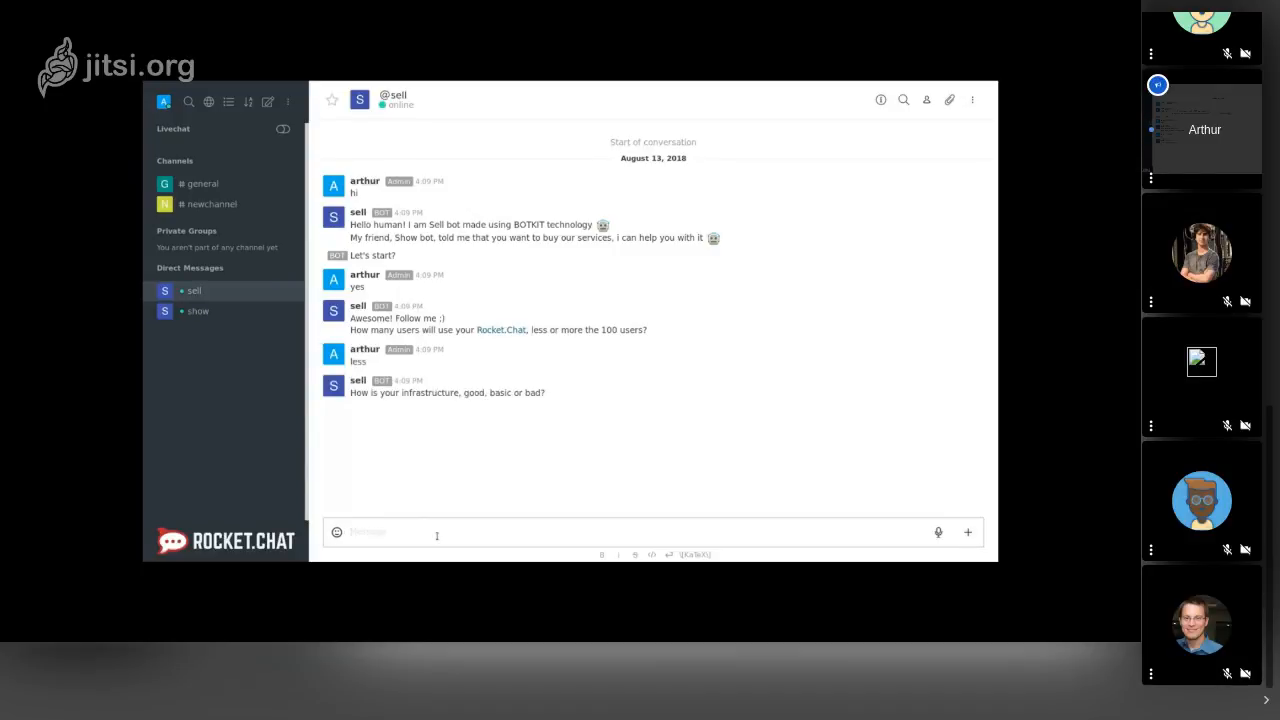
type("good")
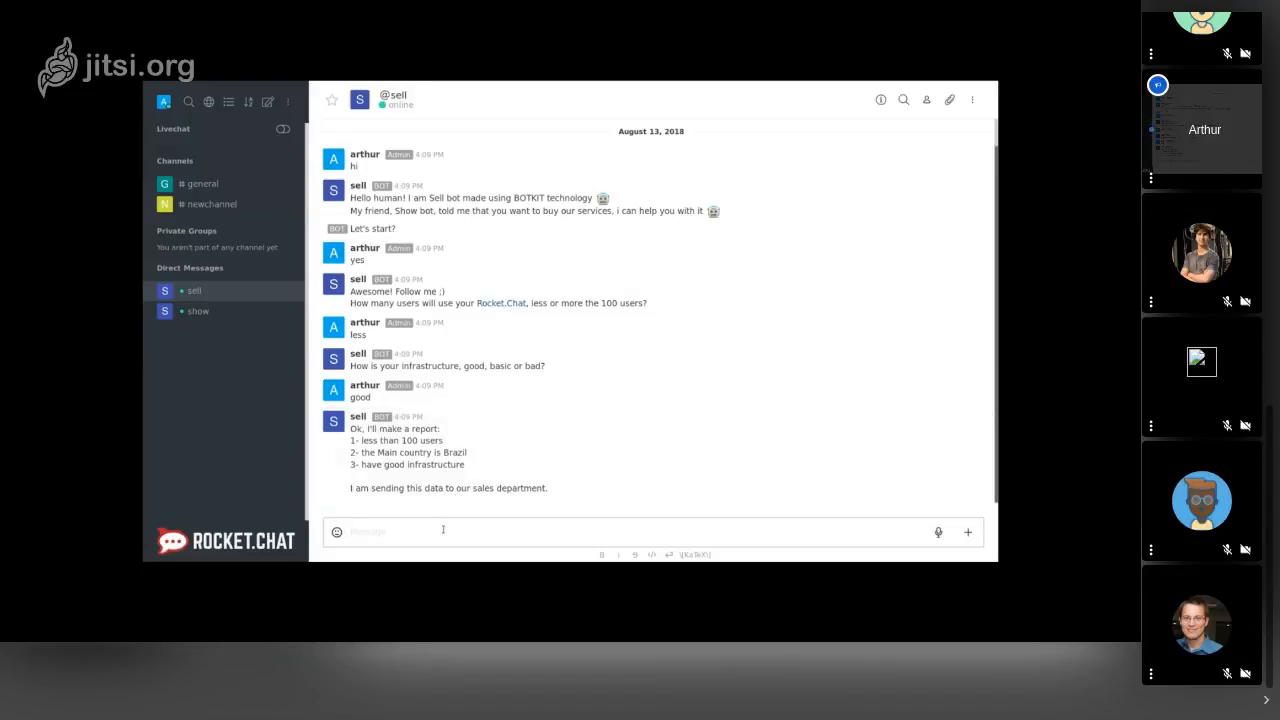
mouse_move(490, 475)
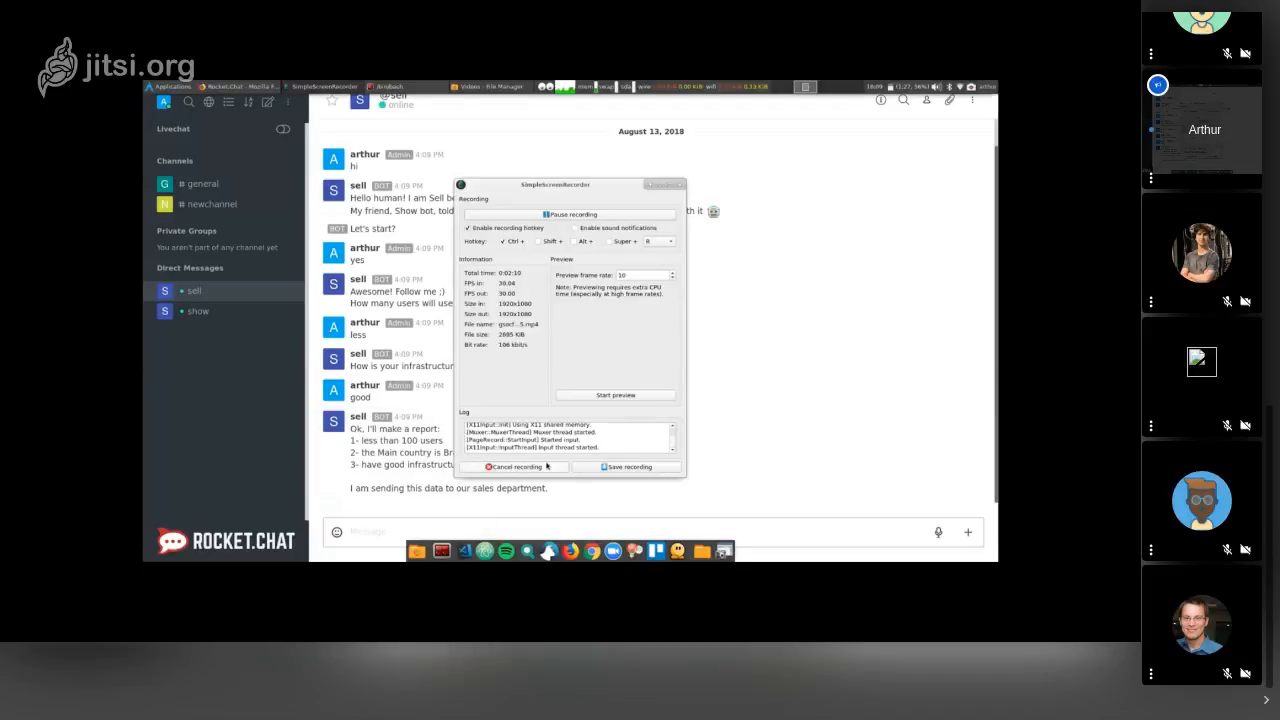
left_click(570, 320)
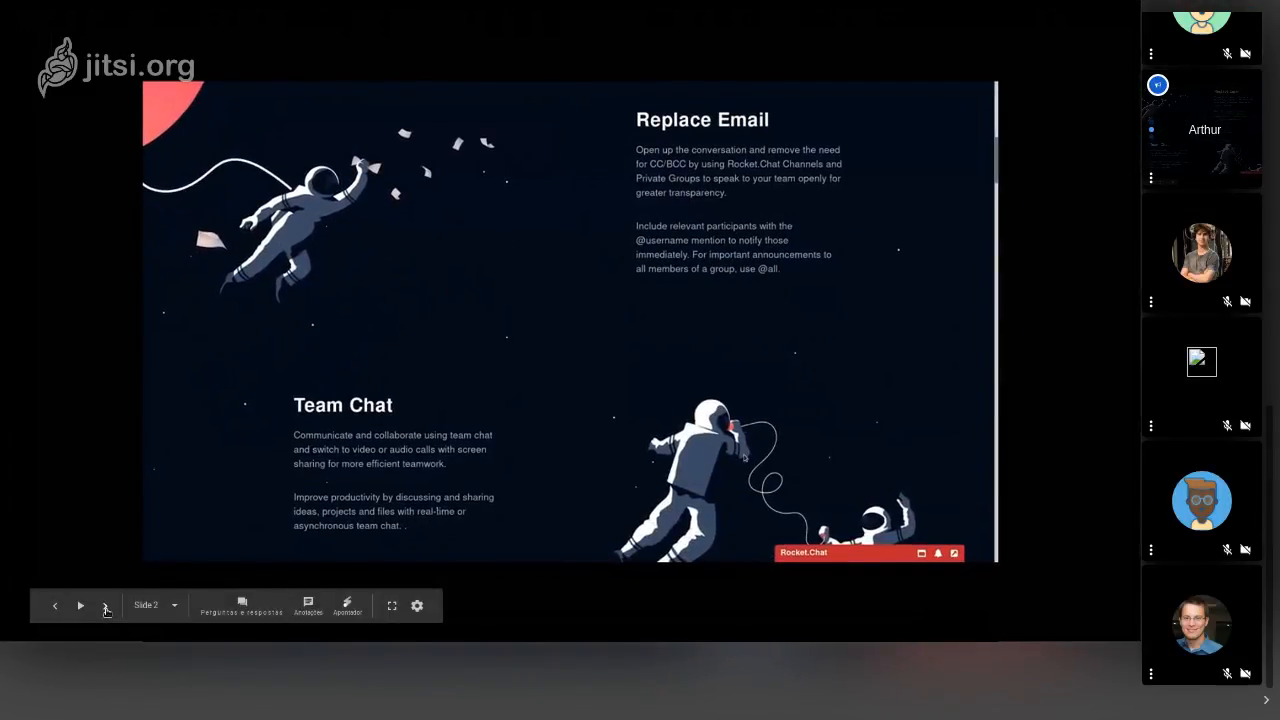
left_click(106, 605)
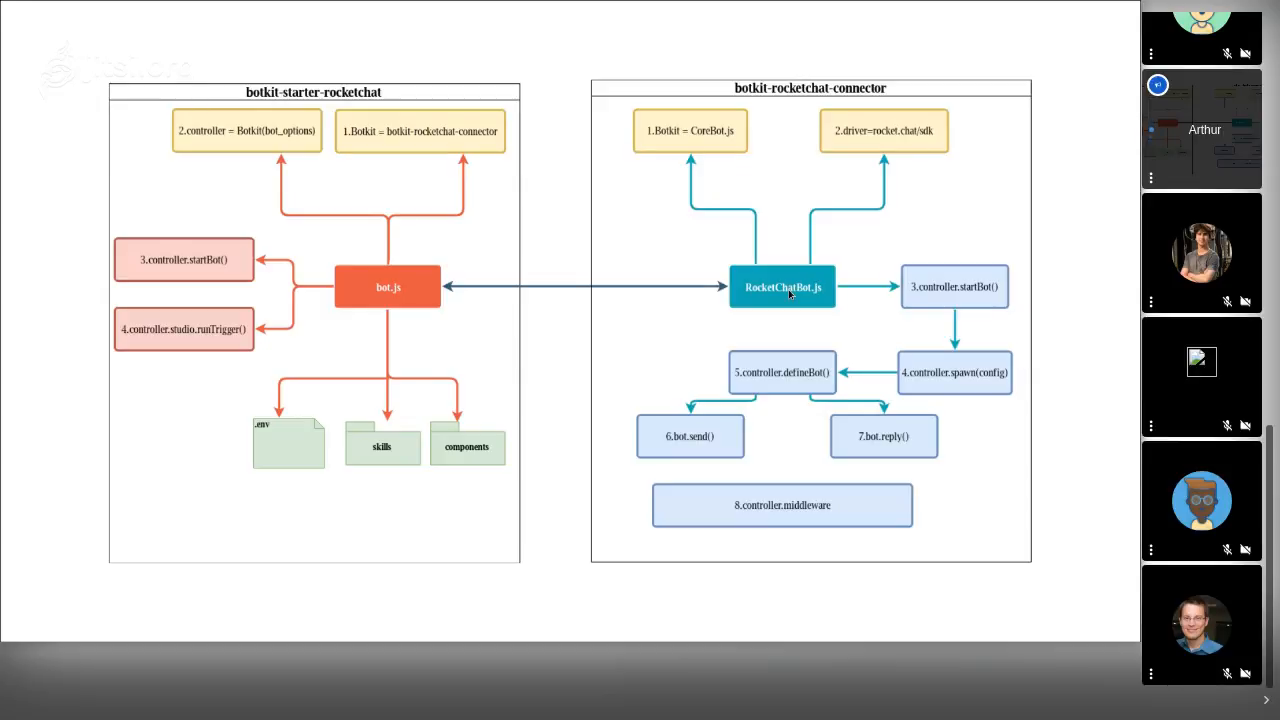
mouse_move(372, 308)
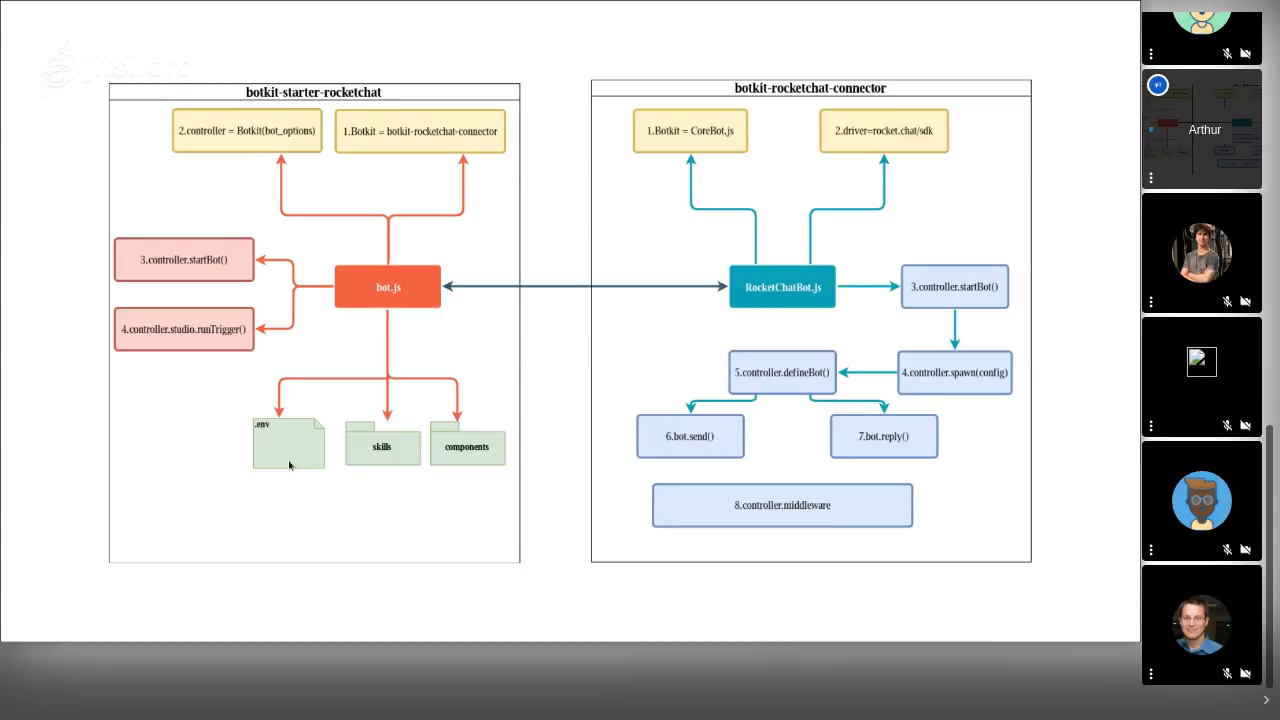
mouse_move(311, 387)
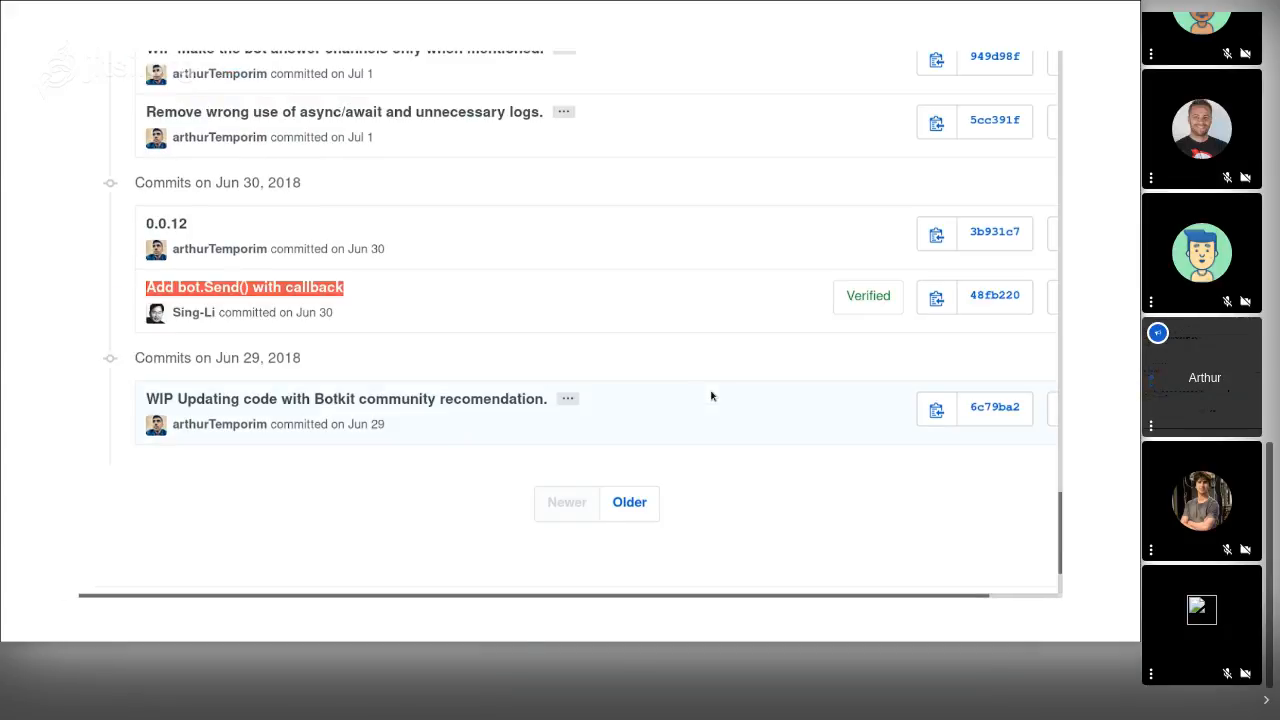
mouse_move(366, 318)
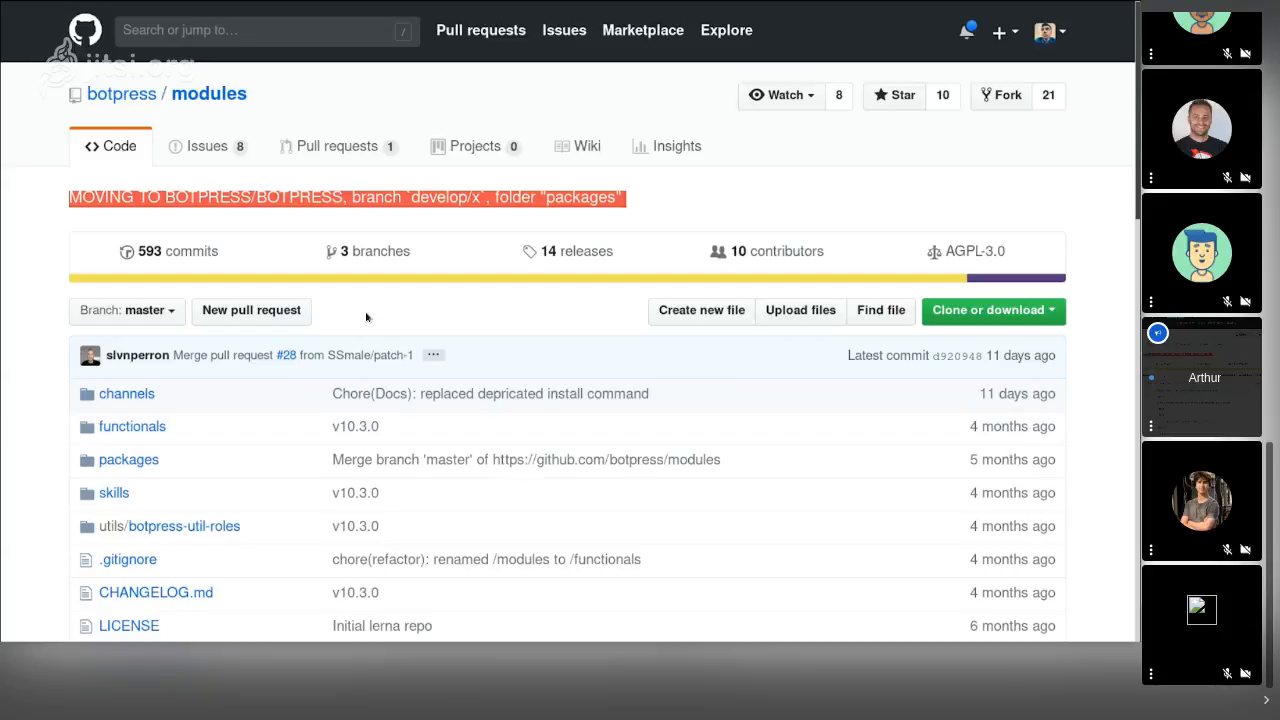
mouse_move(235, 98)
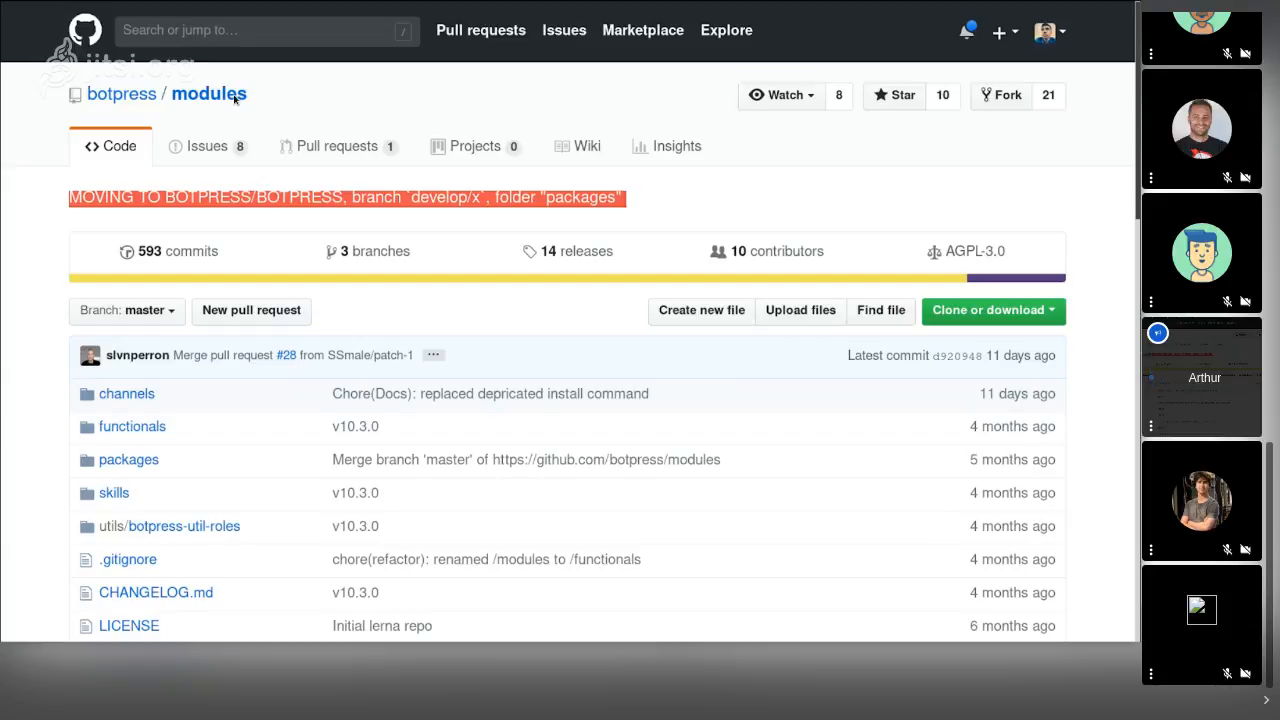
mouse_move(307, 91)
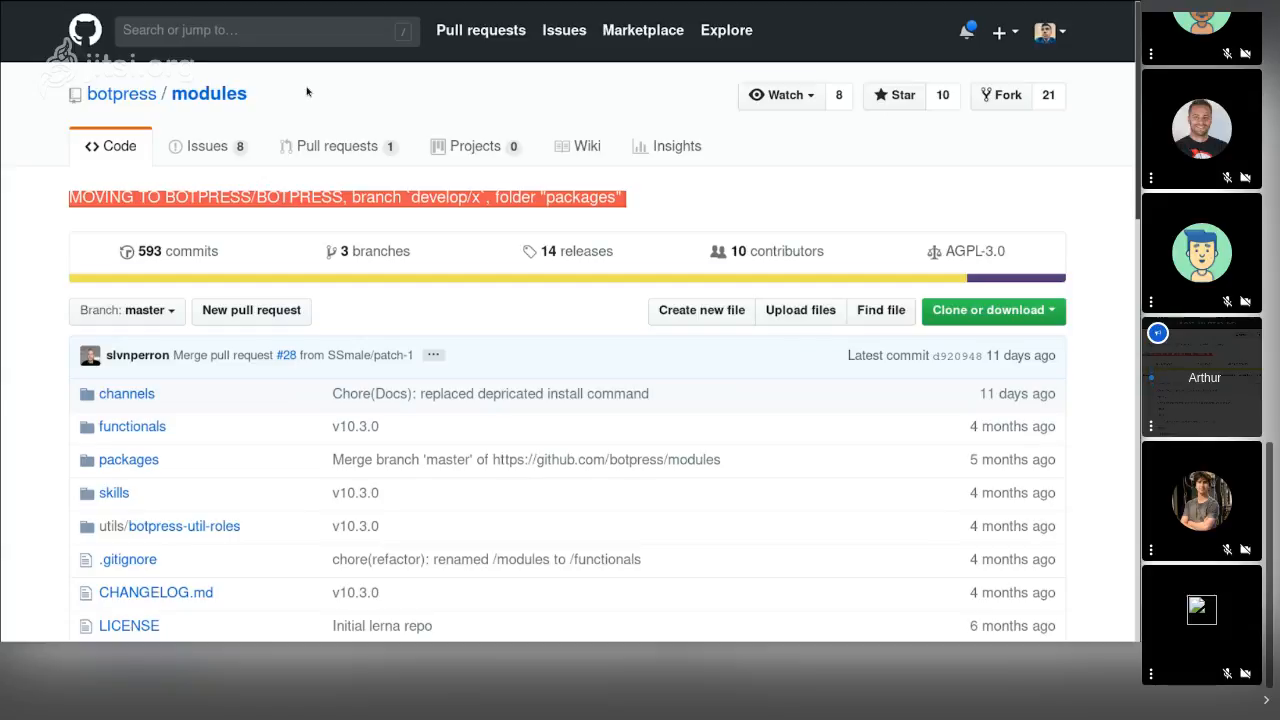
mouse_move(344, 213)
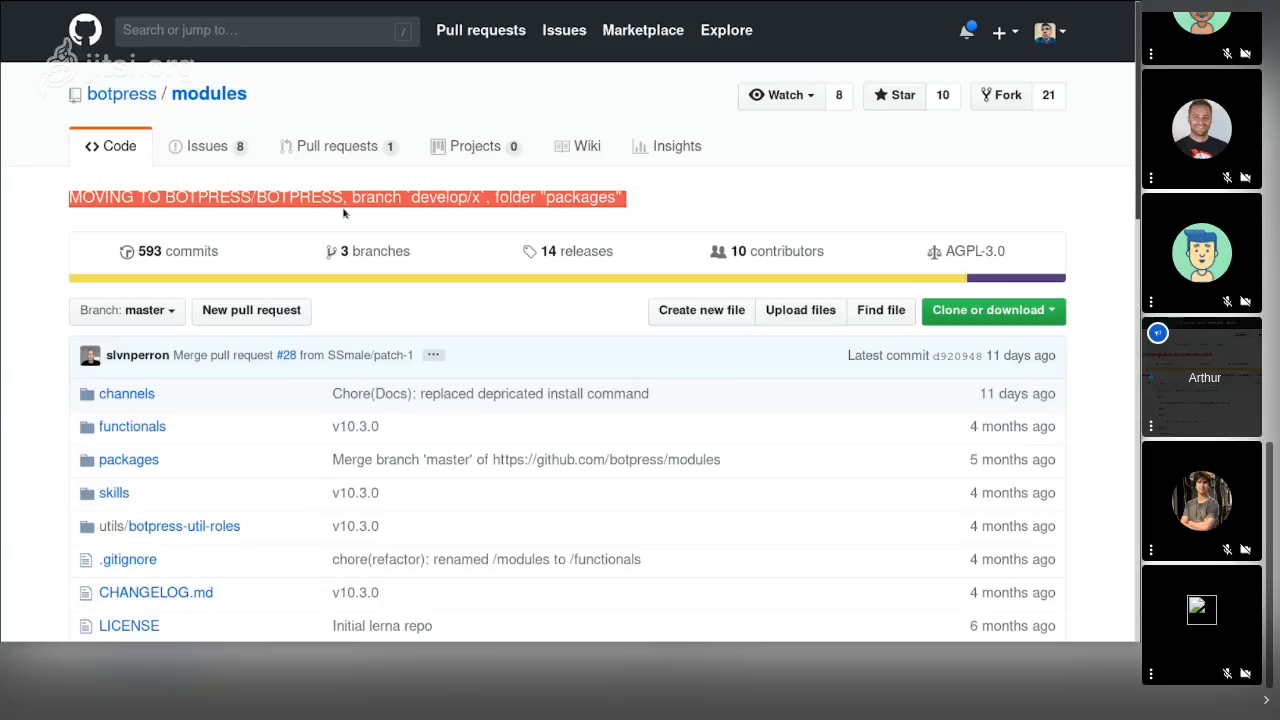
mouse_move(153, 113)
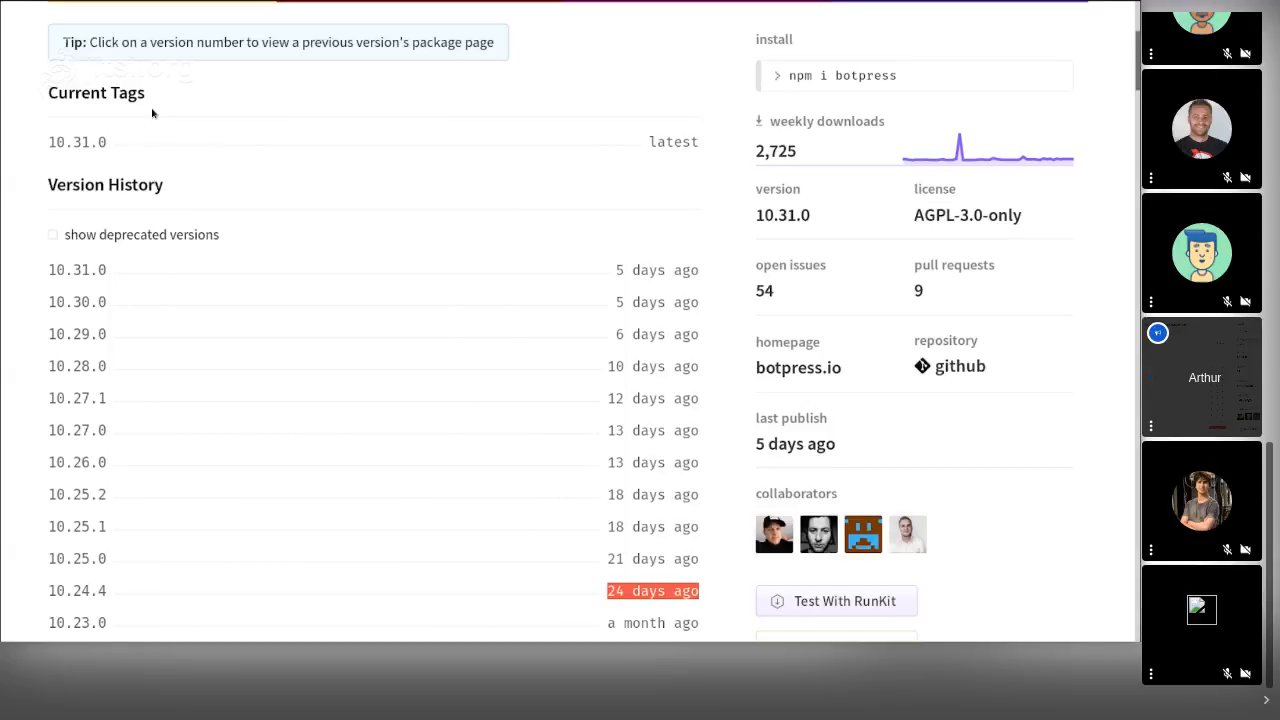
mouse_move(410, 438)
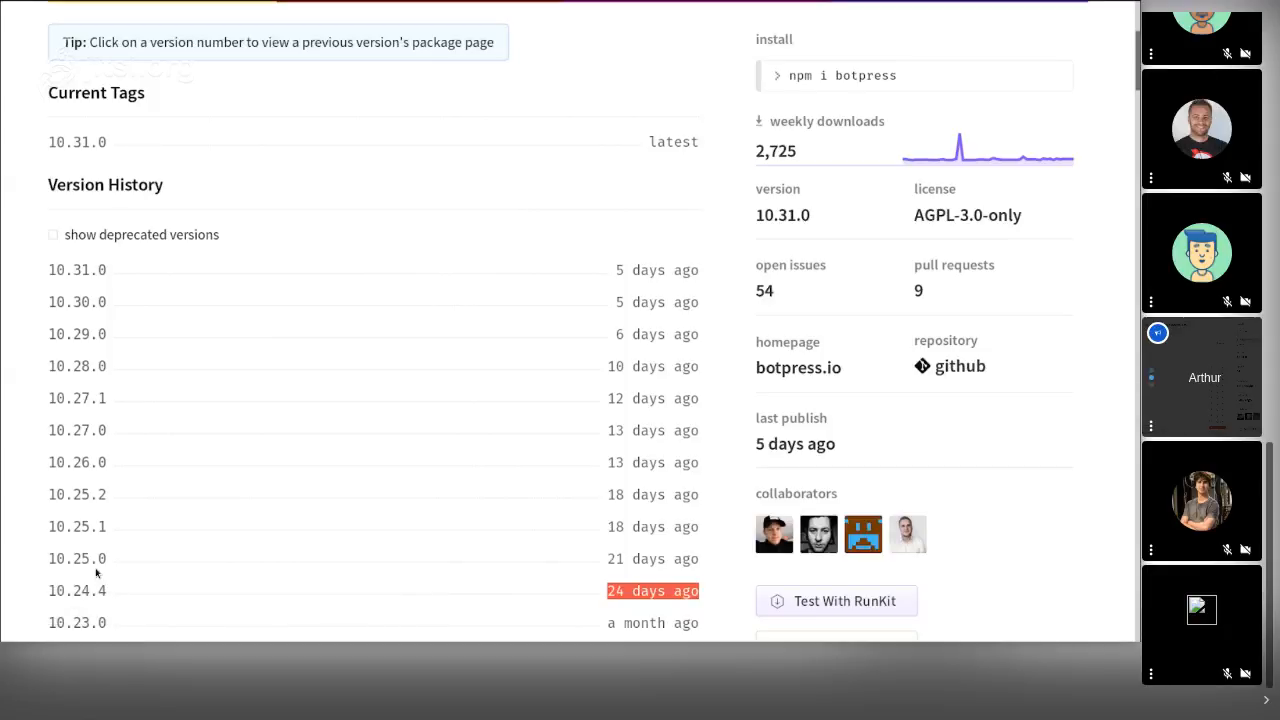
mouse_move(88, 373)
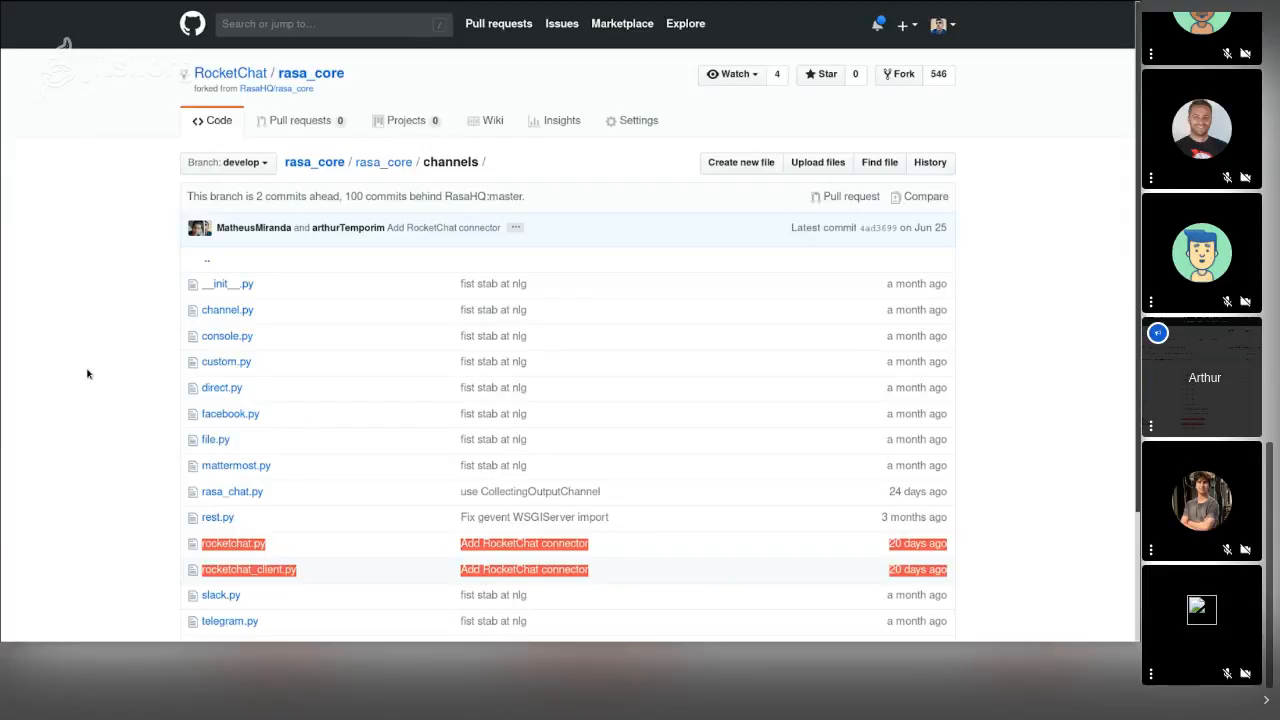
mouse_move(336, 297)
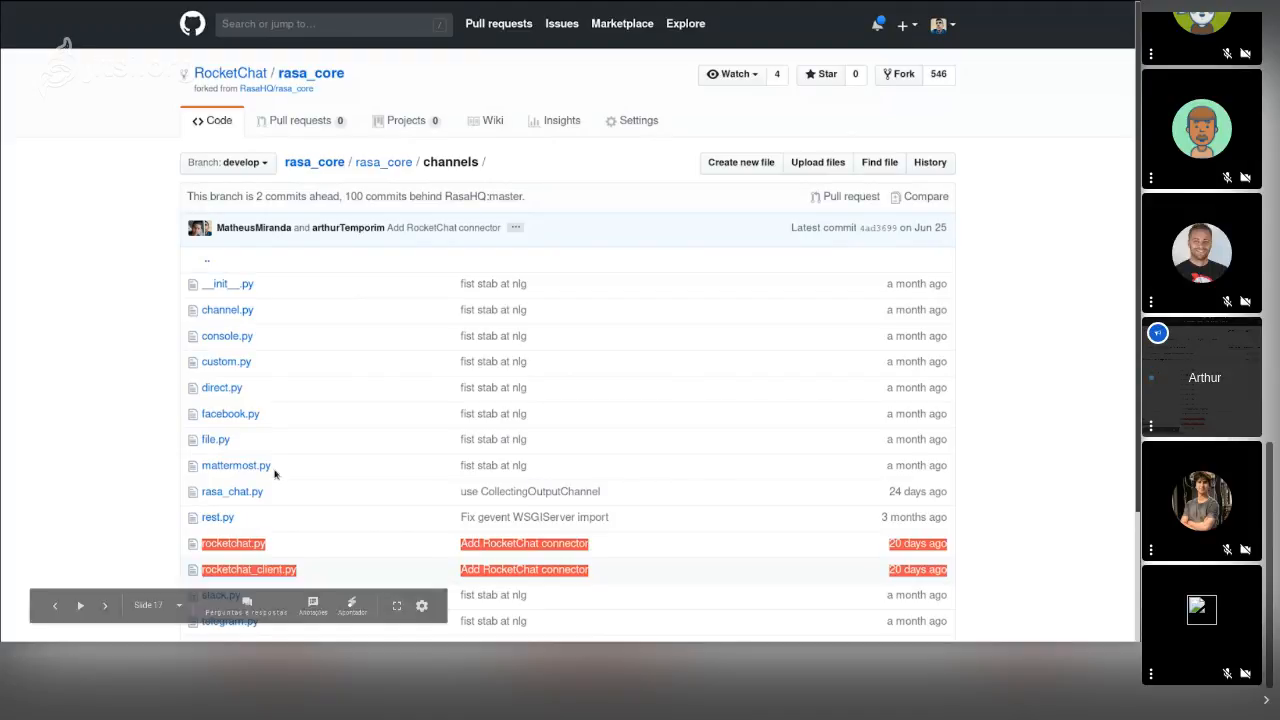
mouse_move(203, 556)
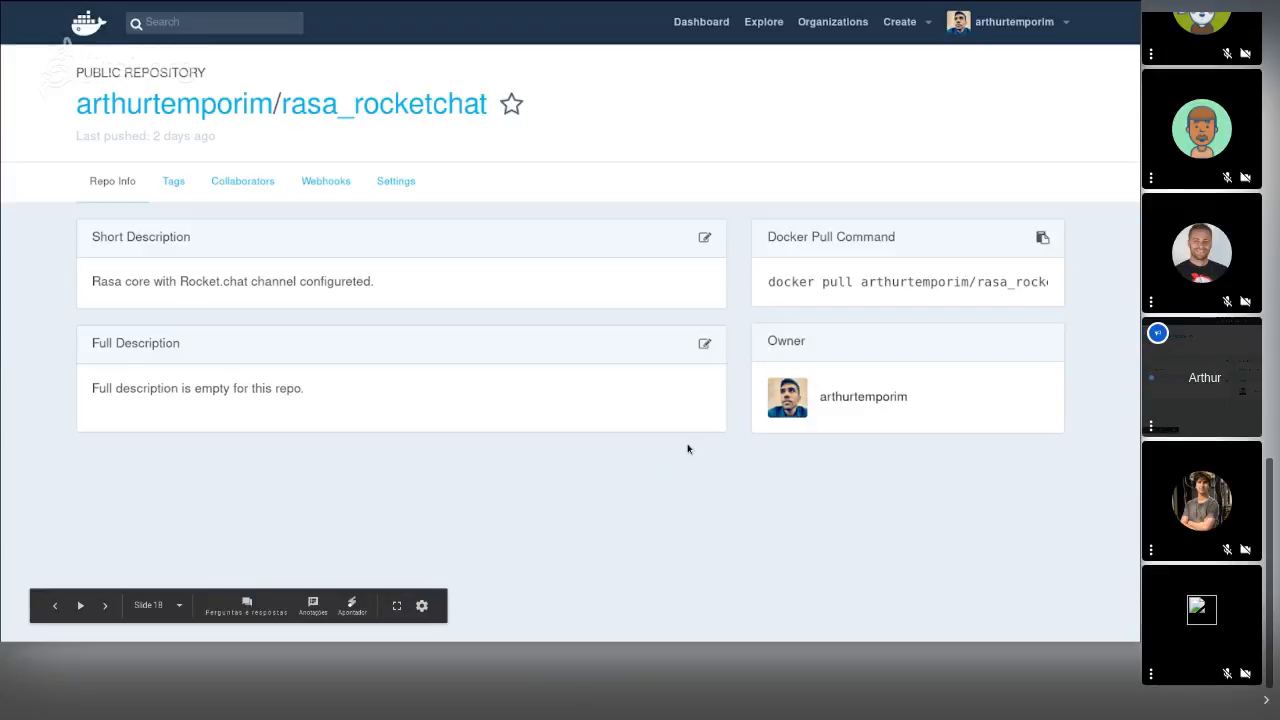
- Switch to the browser tab with arthurtemporim's rasa_rocketchat repository page
left_click(104, 605)
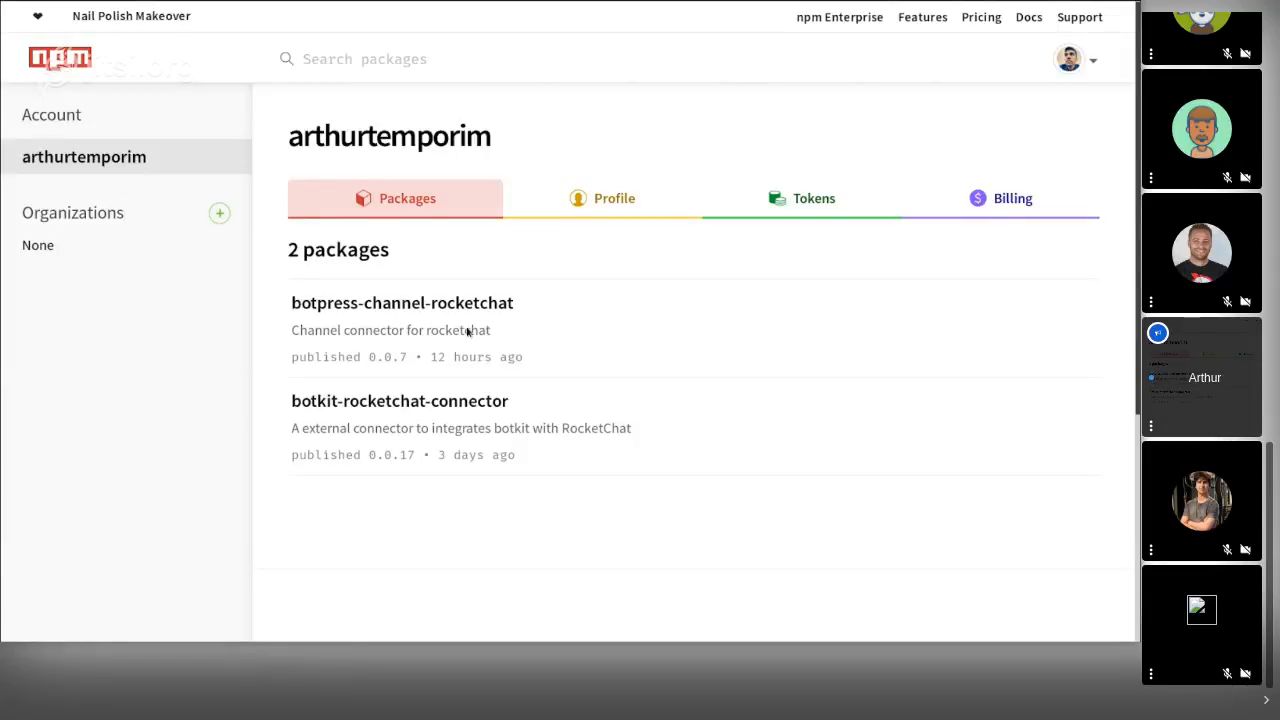
mouse_move(450, 381)
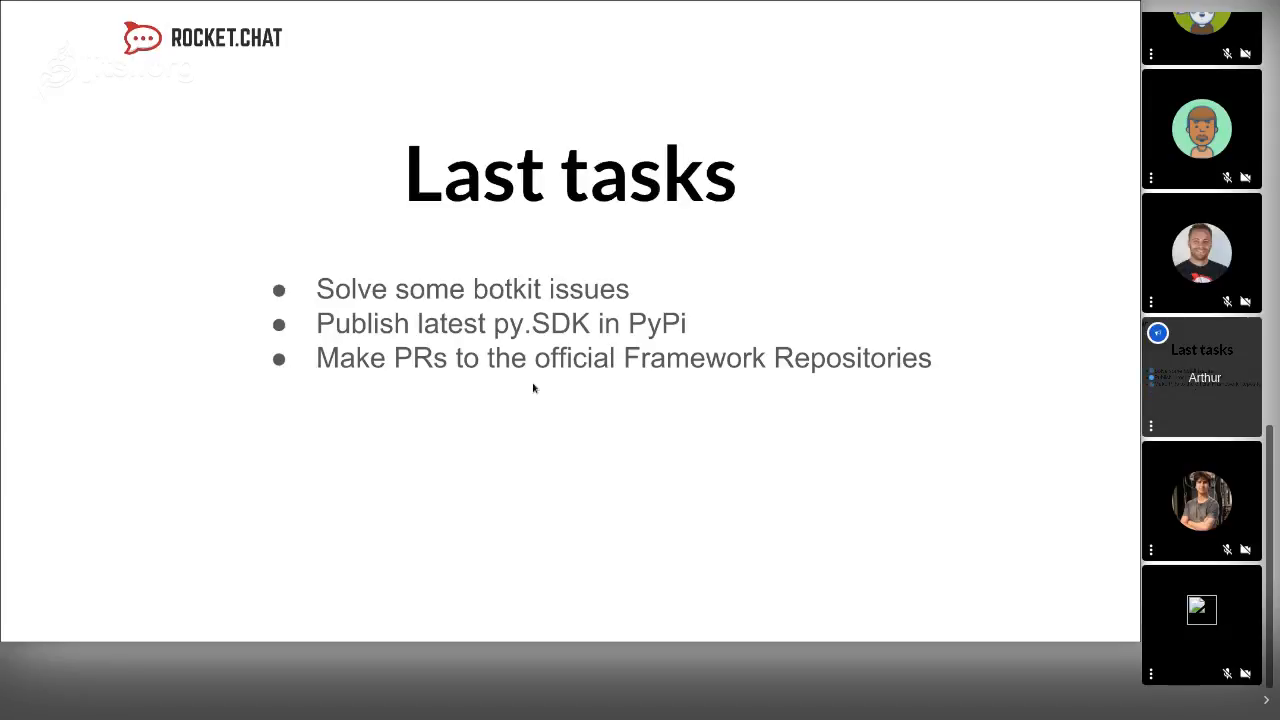
- Move forward to the Lessons Learned slide
key("Right")
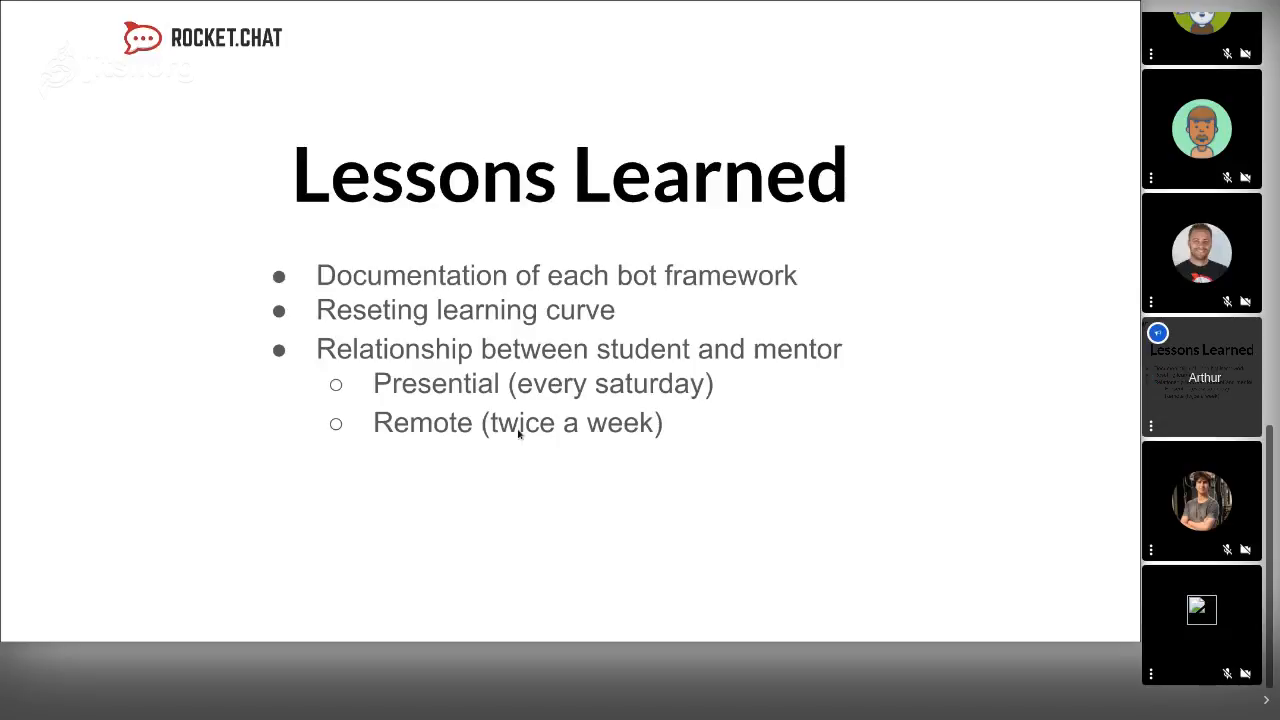
mouse_move(495, 360)
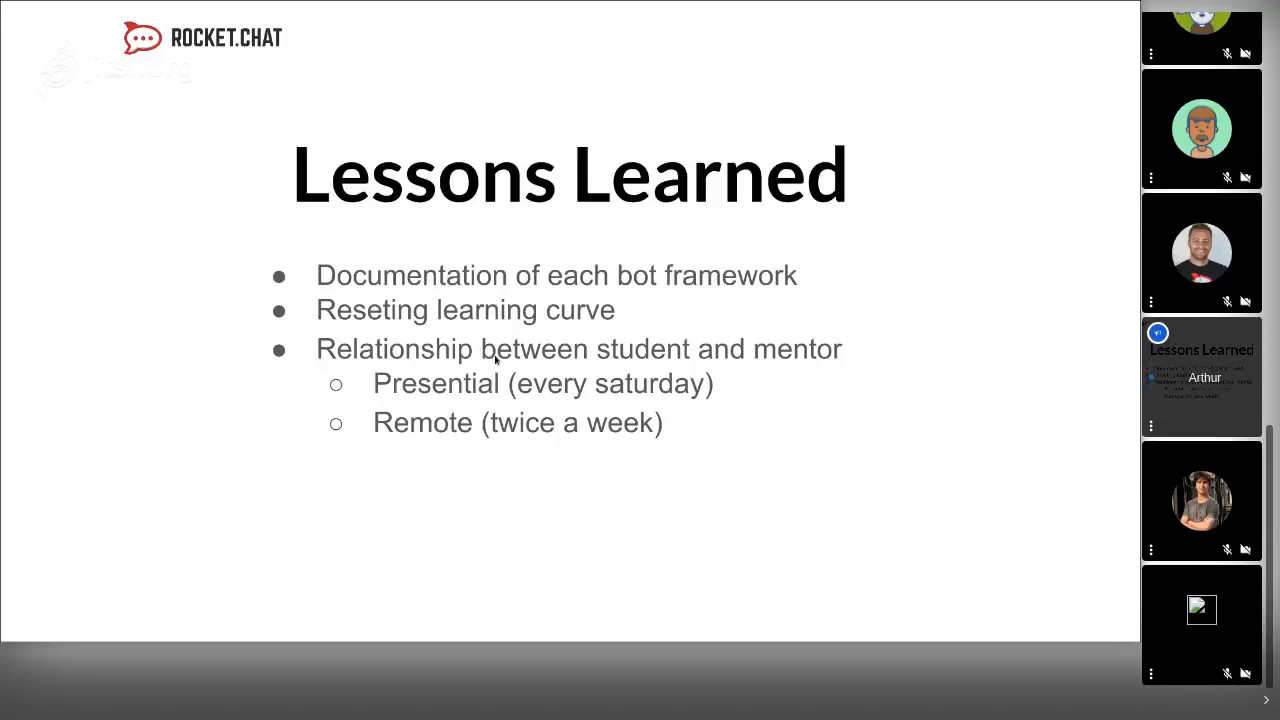
mouse_move(510, 368)
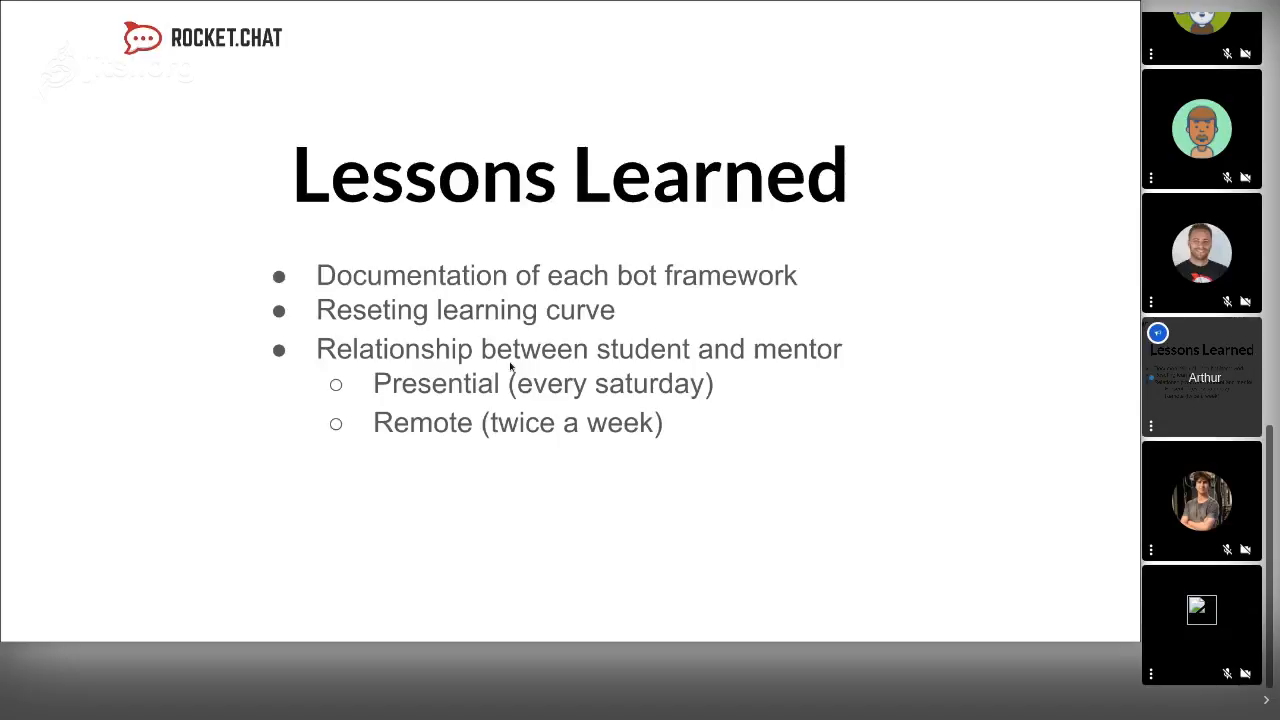